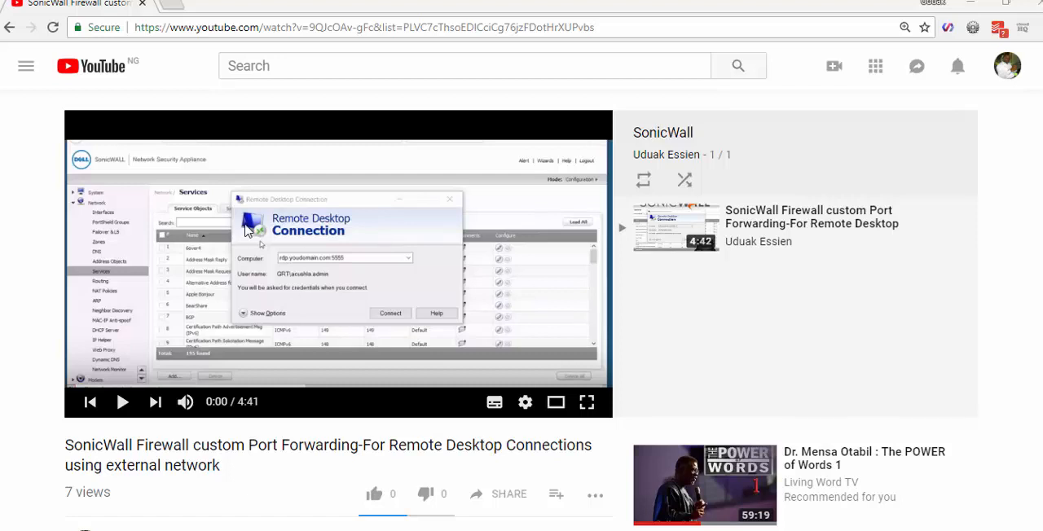
{"action": "mouse_move", "coordinate": [546, 281]}
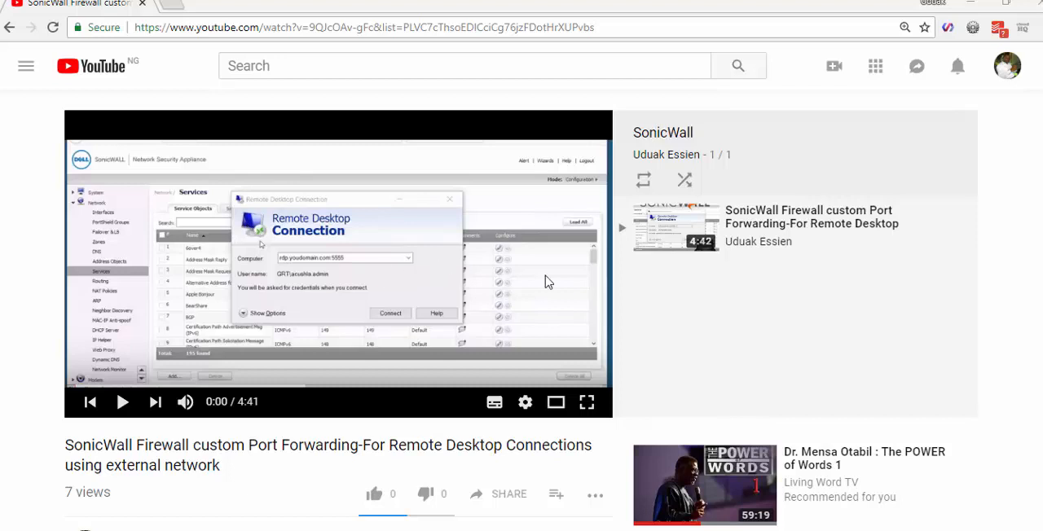
{"action": "mouse_move", "coordinate": [782, 224]}
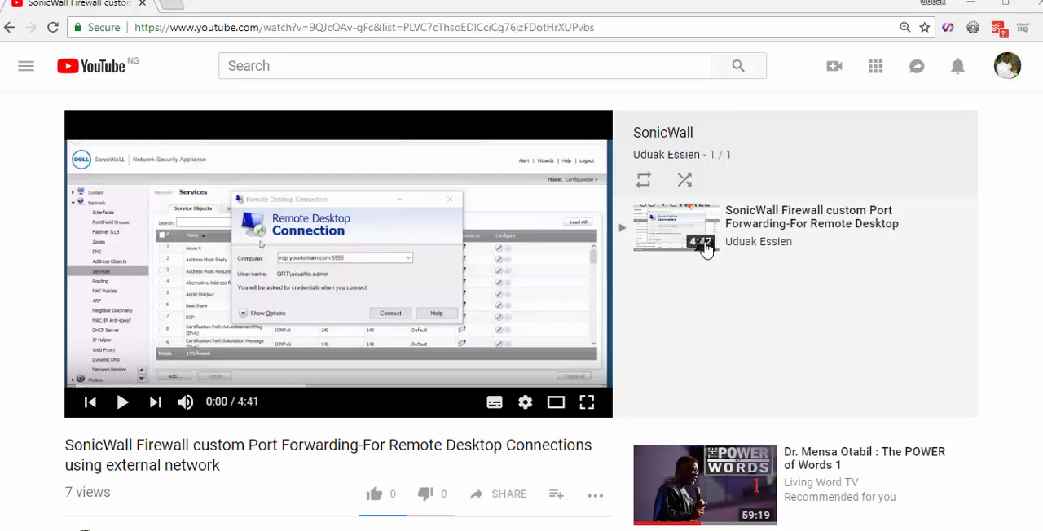
{"action": "mouse_move", "coordinate": [318, 281]}
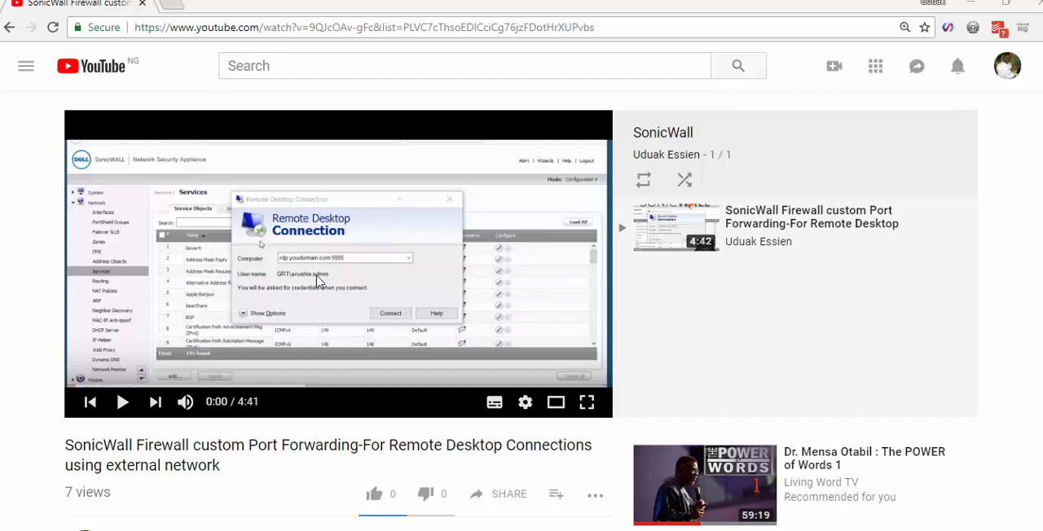
{"action": "mouse_move", "coordinate": [271, 352]}
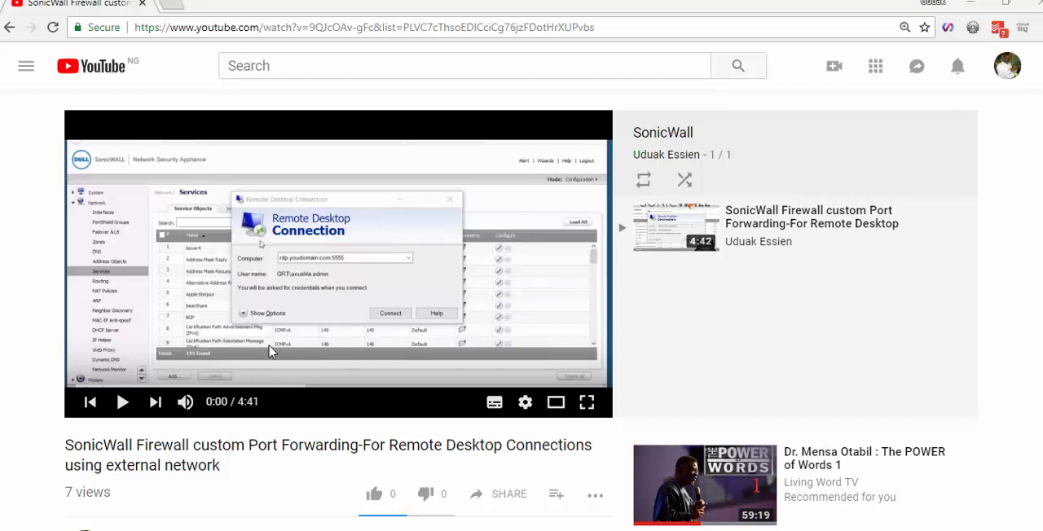
{"action": "mouse_move", "coordinate": [280, 349]}
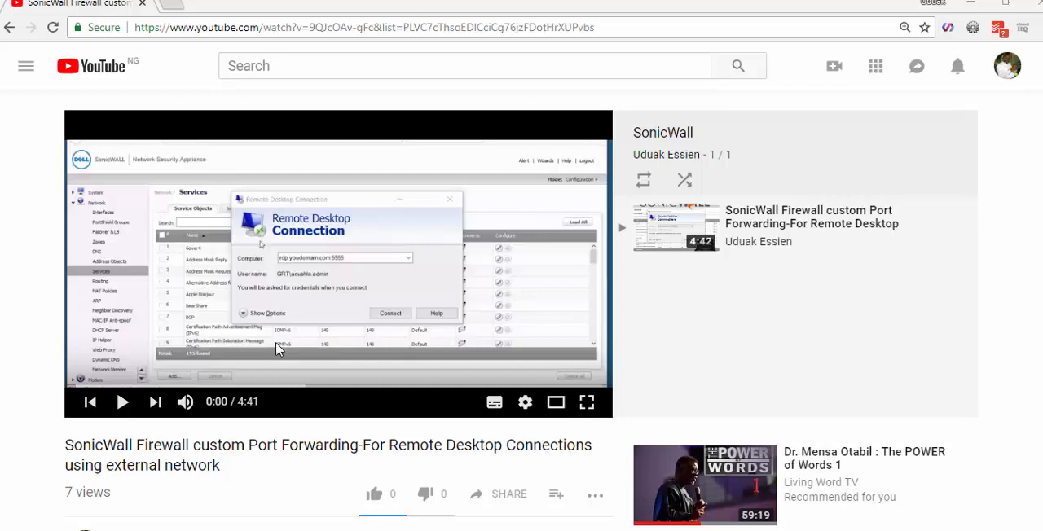
{"action": "mouse_move", "coordinate": [291, 272]}
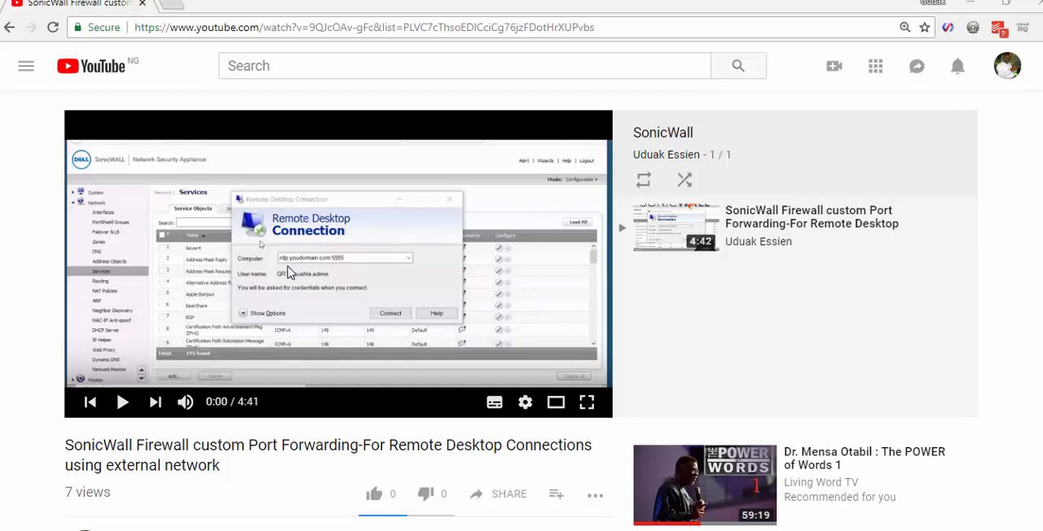
{"action": "mouse_move", "coordinate": [308, 281]}
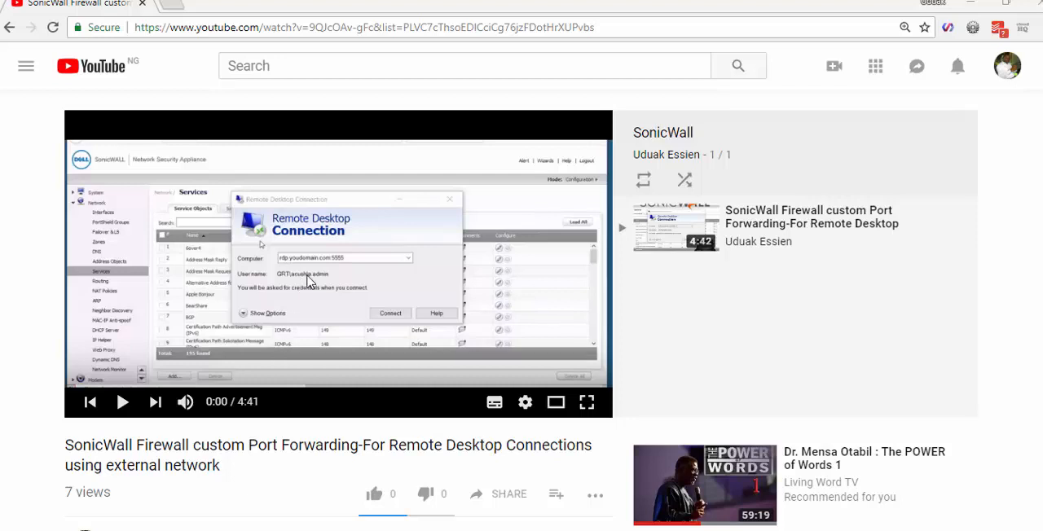
{"action": "mouse_move", "coordinate": [342, 280]}
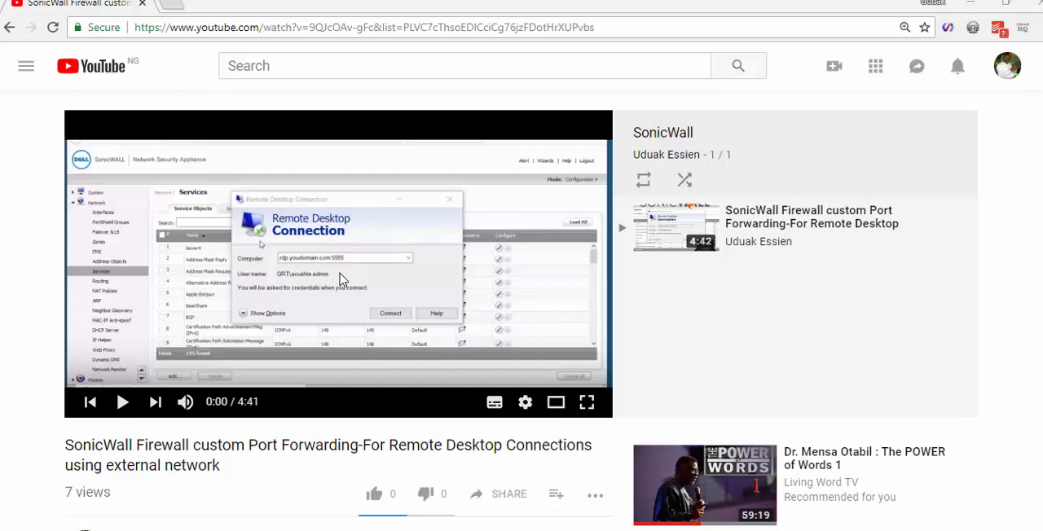
{"action": "mouse_move", "coordinate": [342, 237]}
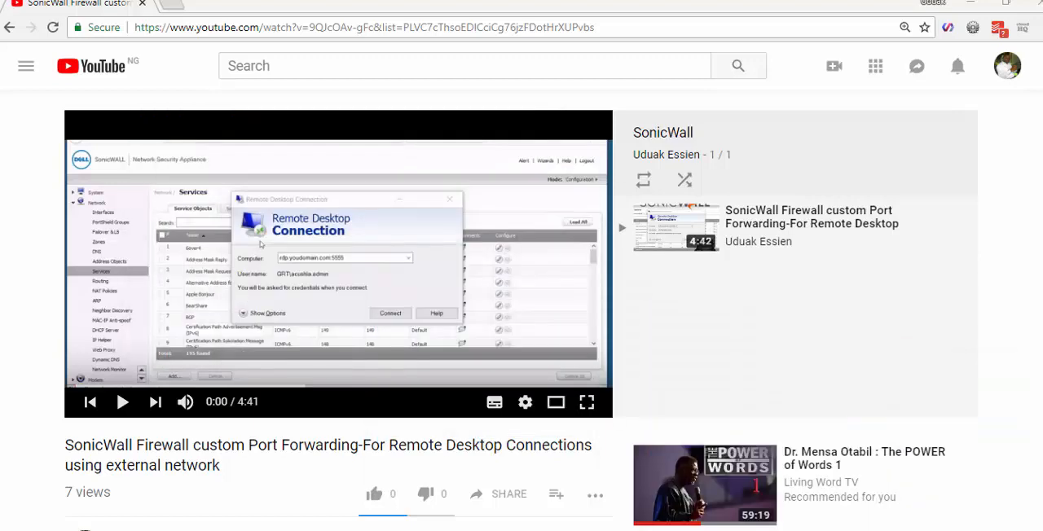
{"action": "type", "text": "Using a subdomain to point to your Remote Desktop Connection"}
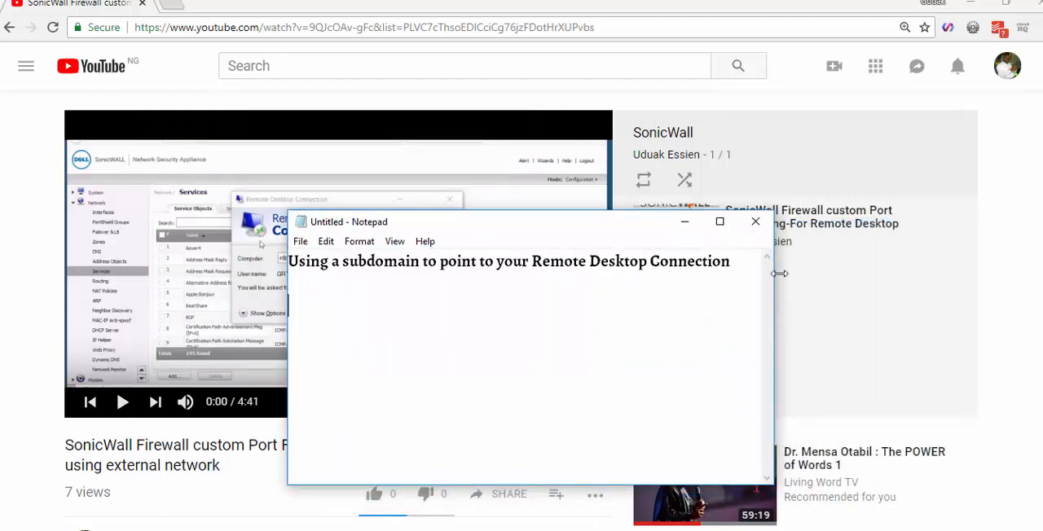
{"action": "type", "text": "1"}
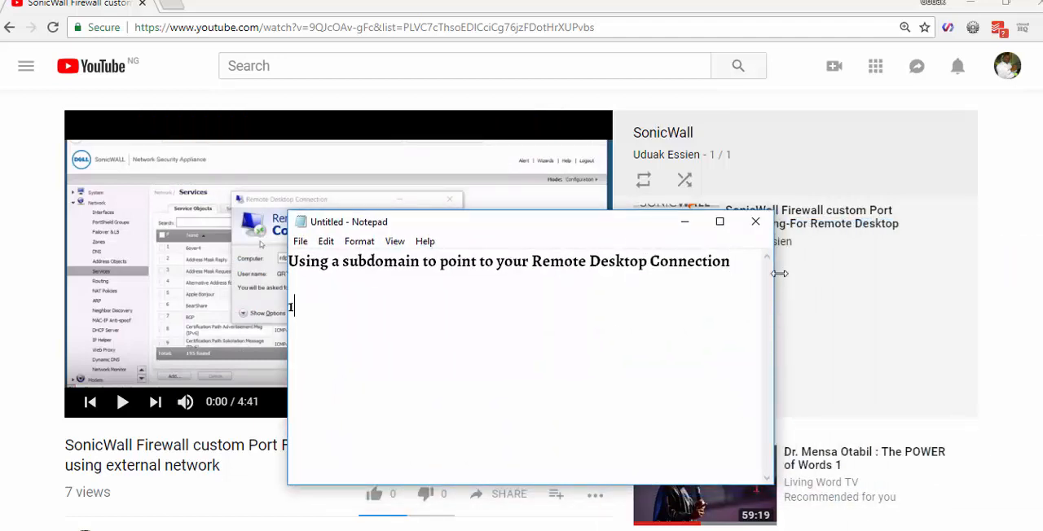
{"action": "type", "text": "05."}
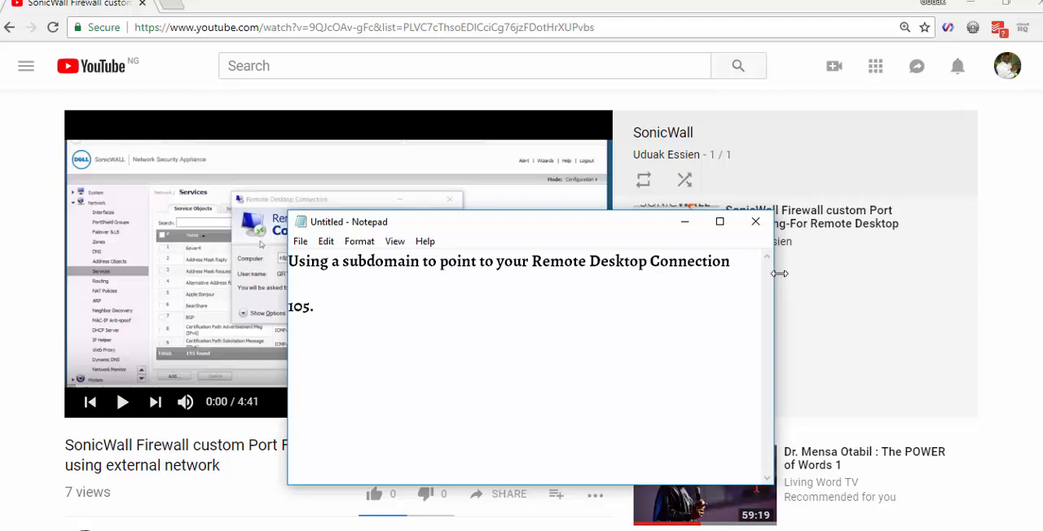
{"action": "type", "text": "25.88"}
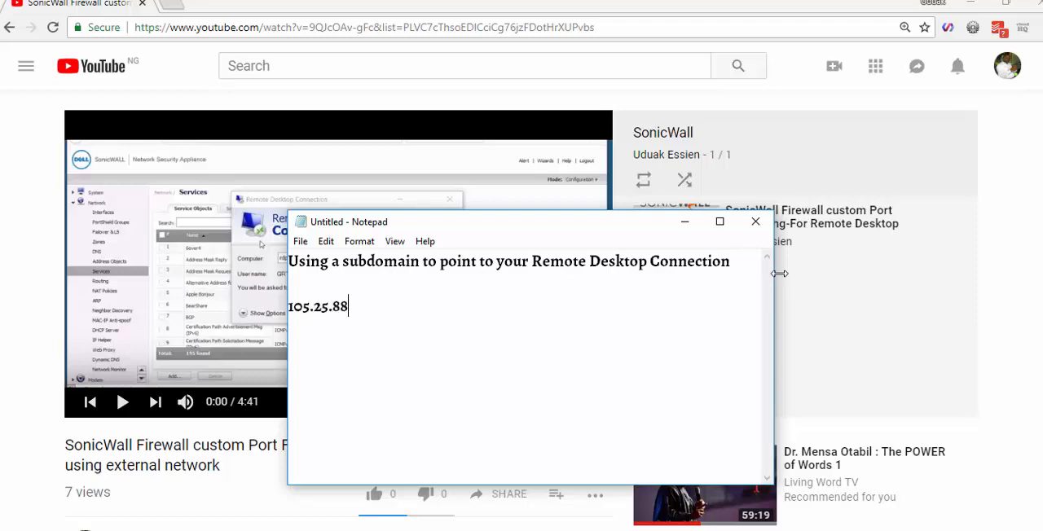
{"action": "type", "text": ".1"}
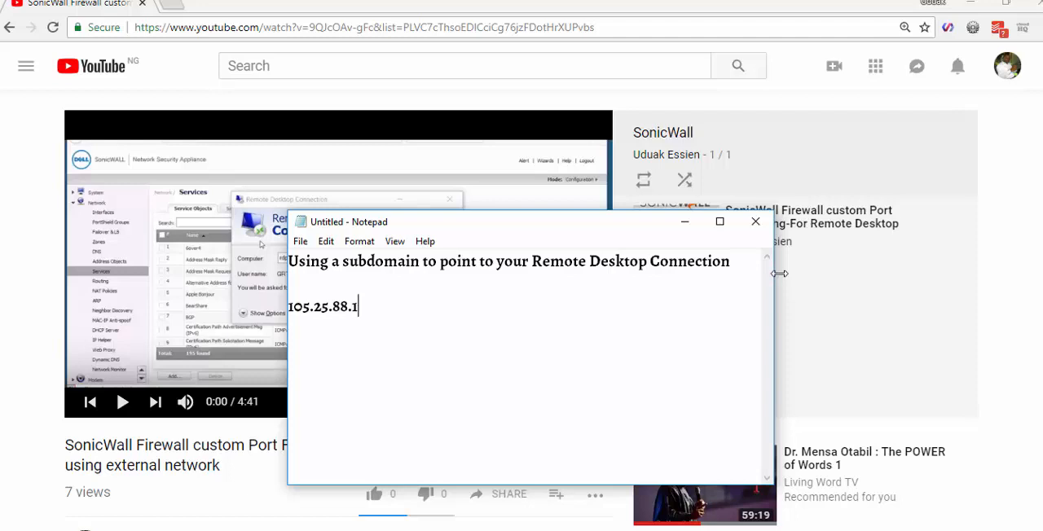
{"action": "type", "text": "5:"}
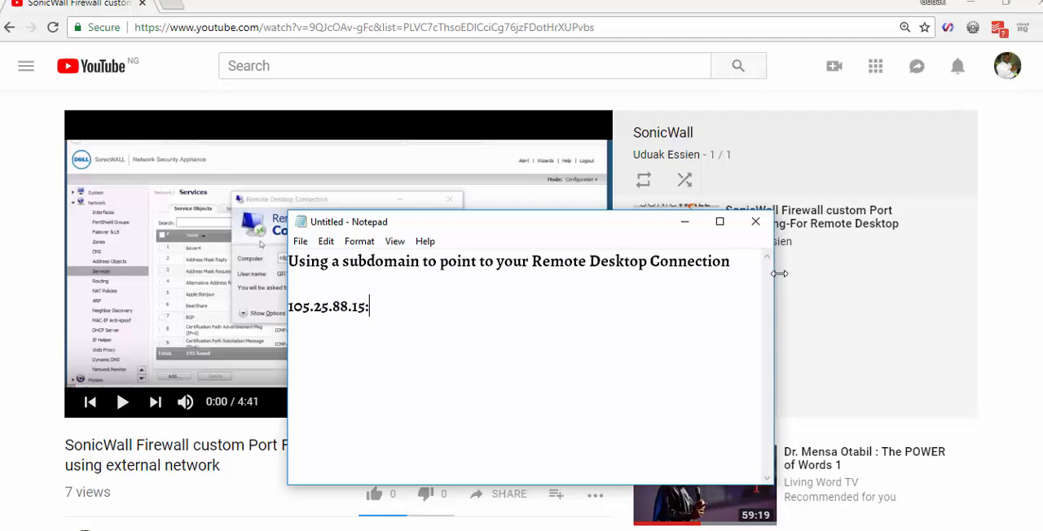
{"action": "type", "text": "5"}
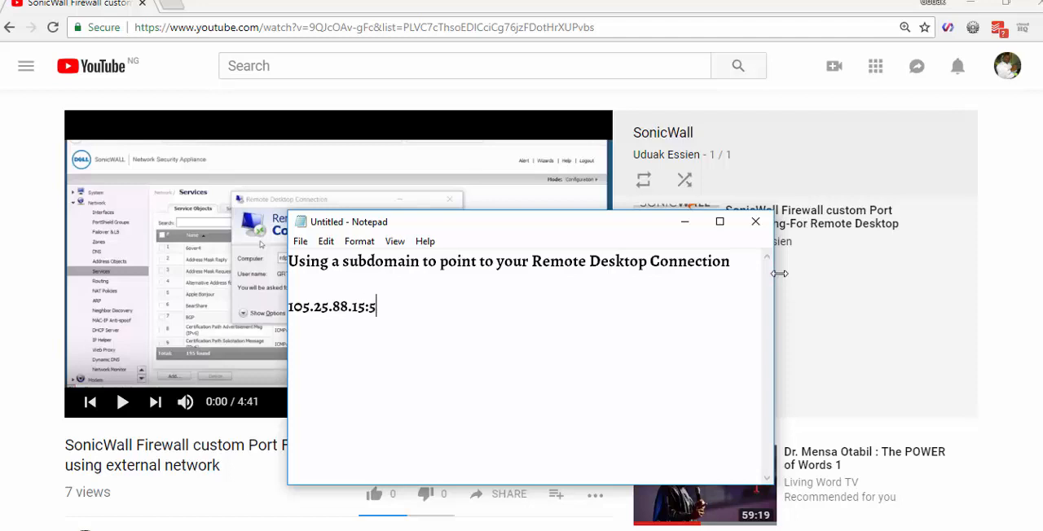
{"action": "type", "text": "5555"}
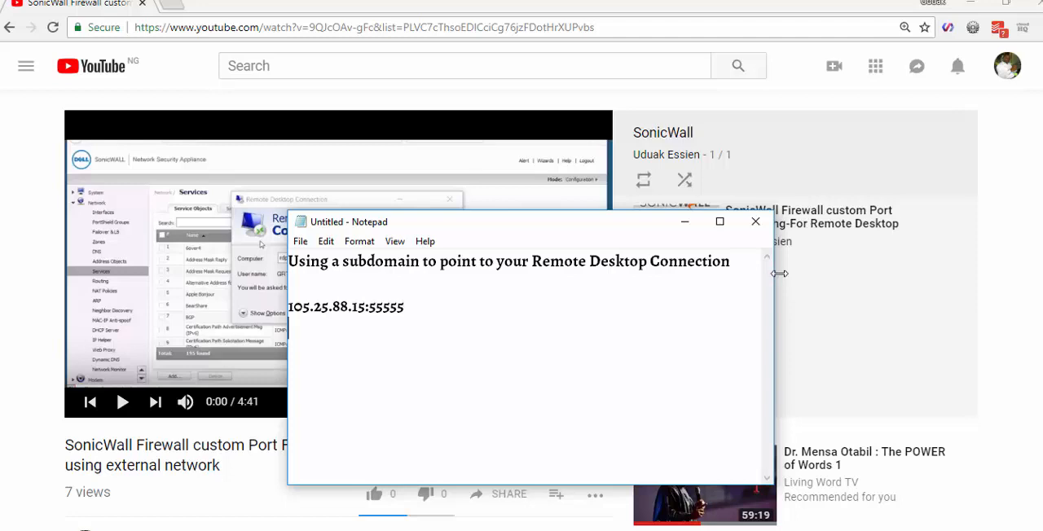
- Write 'rdp.mydomain.com ==> 105.25.88.15' and the subdomain with port, rdp.mydomain.com:5555
{"action": "type", "text": "rdp"}
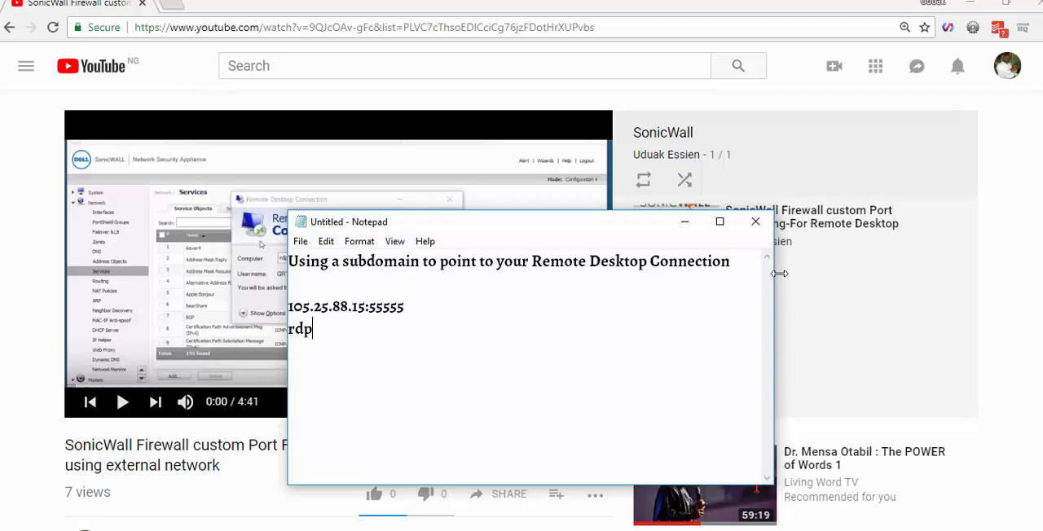
{"action": "type", "text": ".my"}
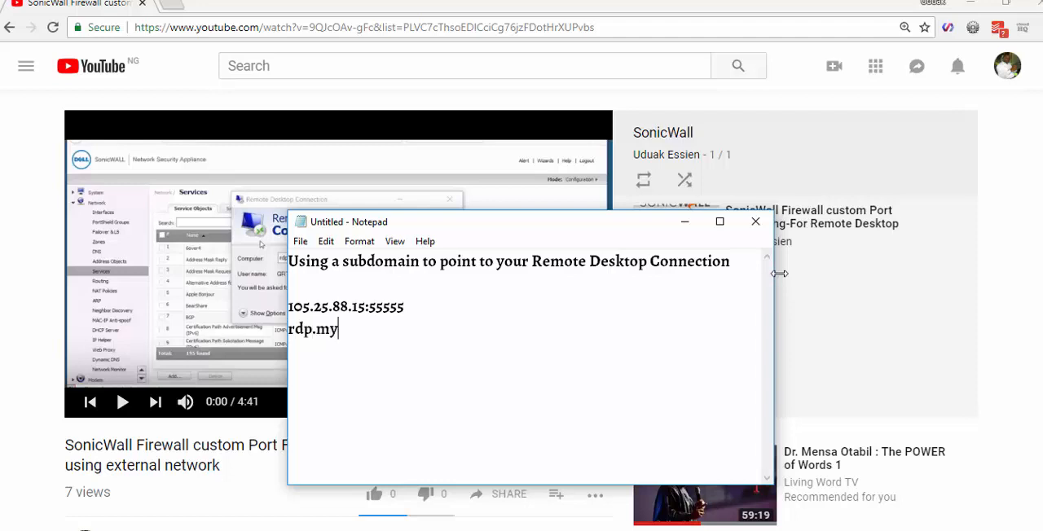
{"action": "type", "text": "domai"}
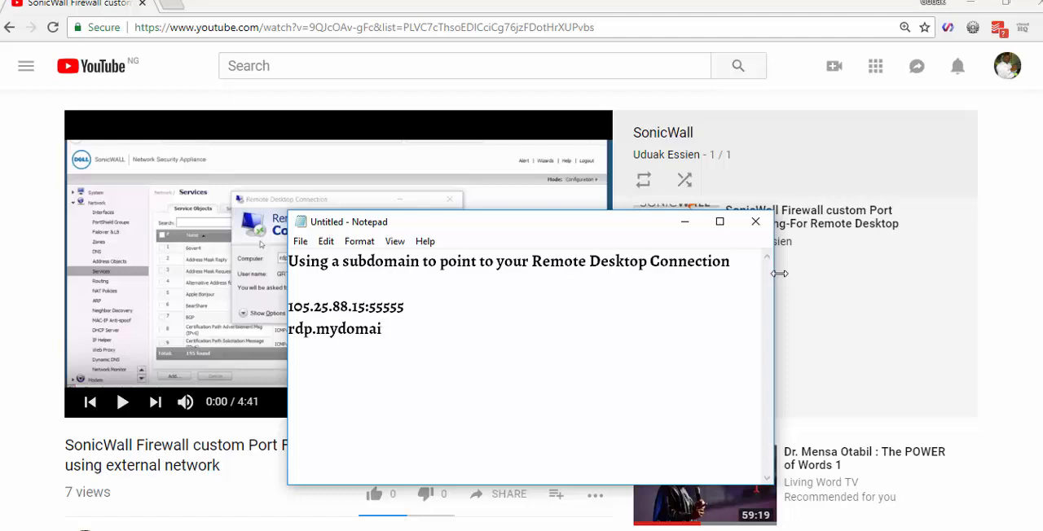
{"action": "type", "text": "n.com"}
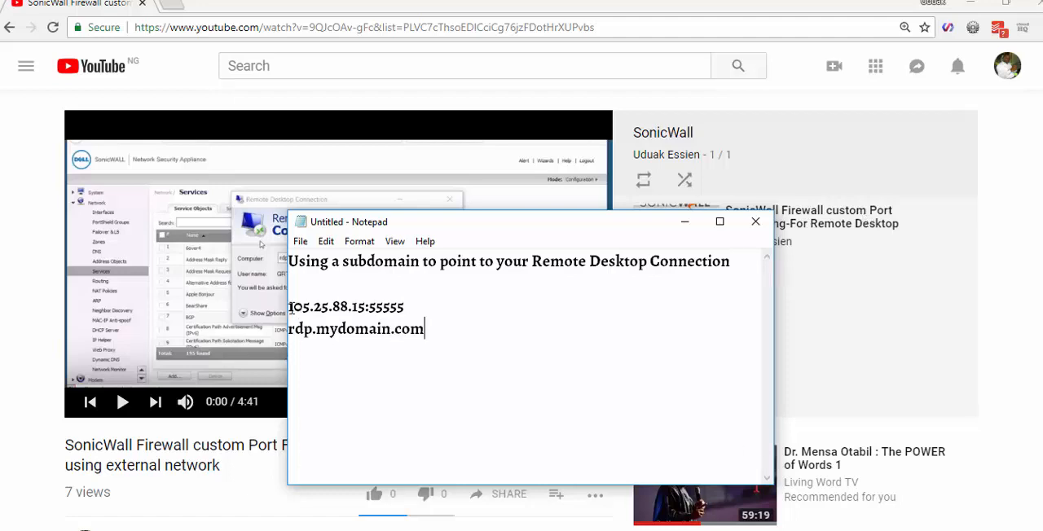
{"action": "left_click_drag", "start_coordinate": [289, 306], "coordinate": [365, 306]}
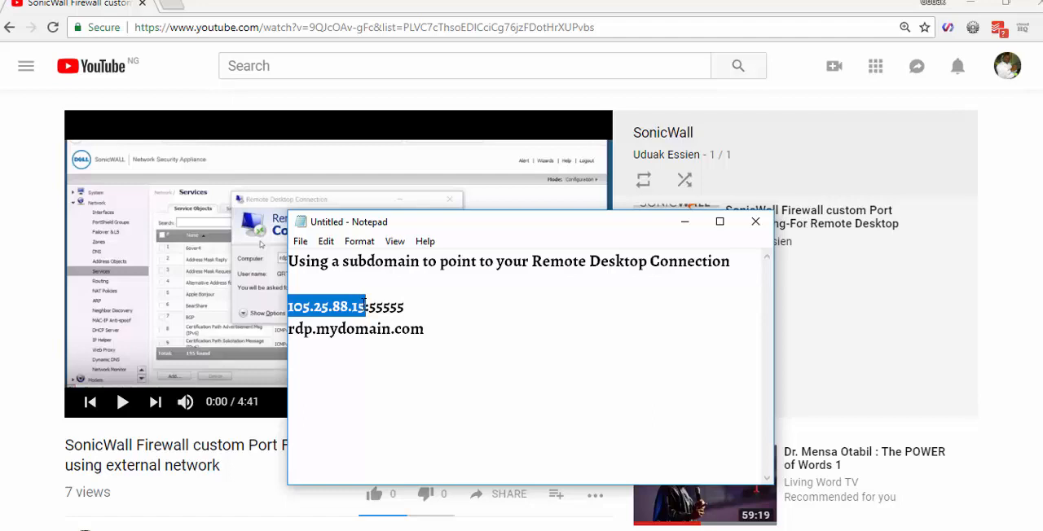
{"action": "left_click", "coordinate": [459, 338]}
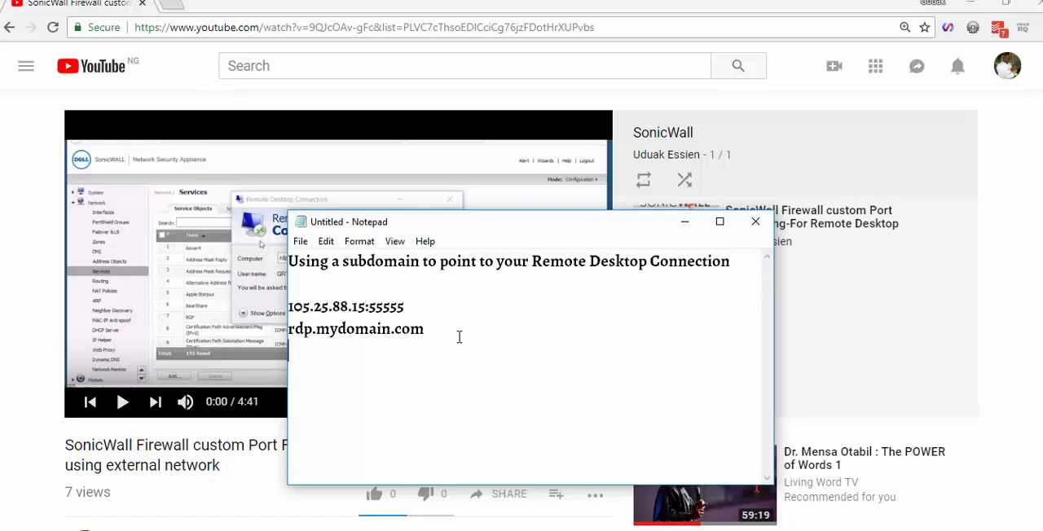
{"action": "type", "text": "=="}
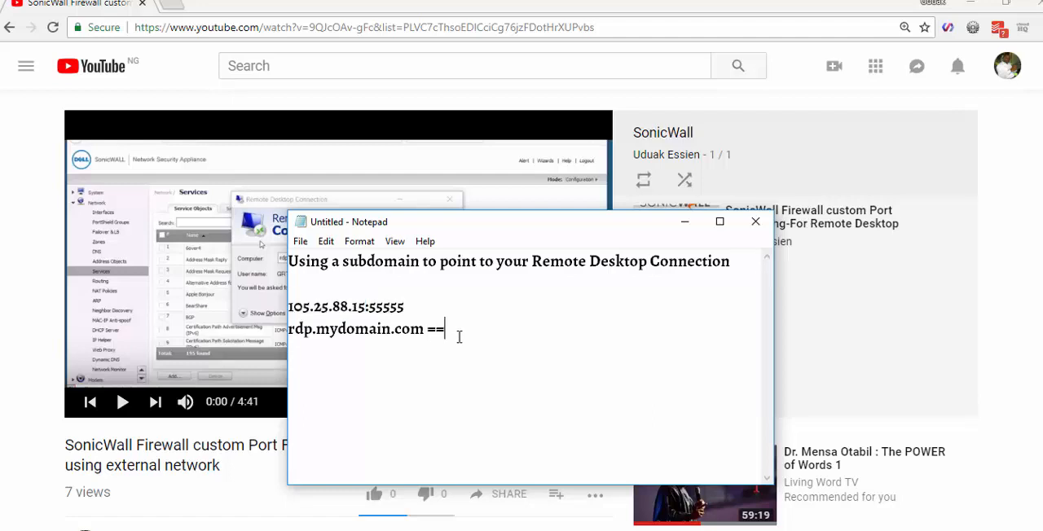
{"action": "type", "text": ">"}
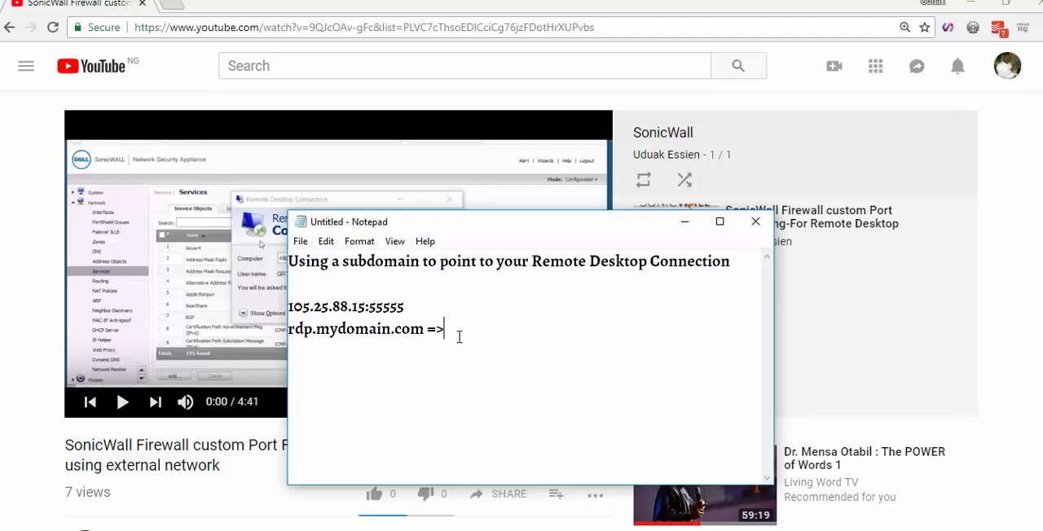
{"action": "type", "text": "105.25.88.15"}
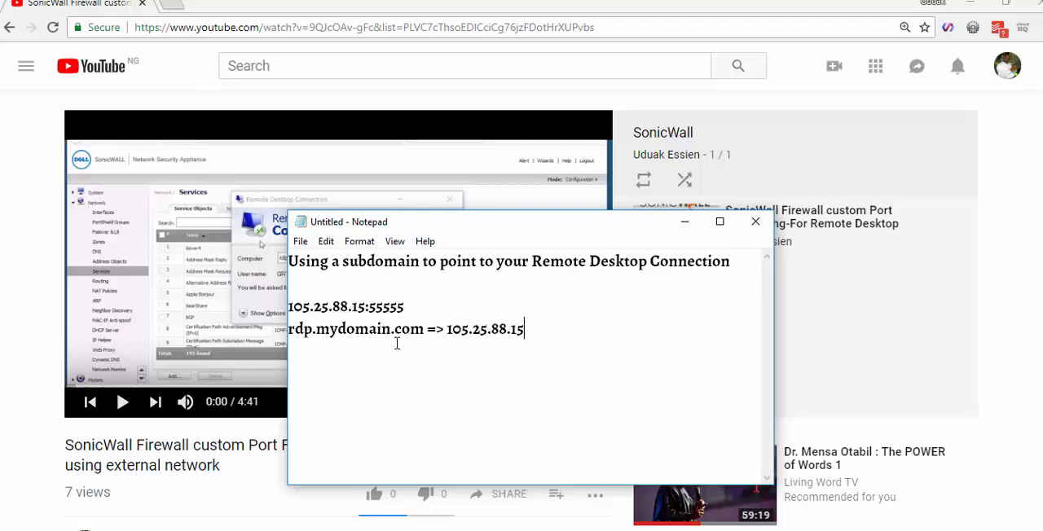
{"action": "double_click", "coordinate": [355, 328]}
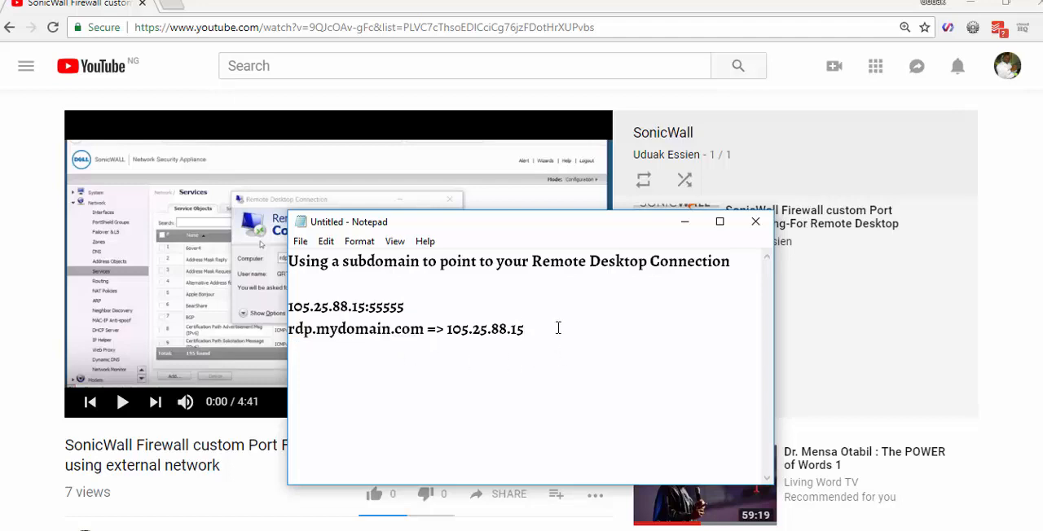
{"action": "type", "text": "rdp.mydomain.com:"}
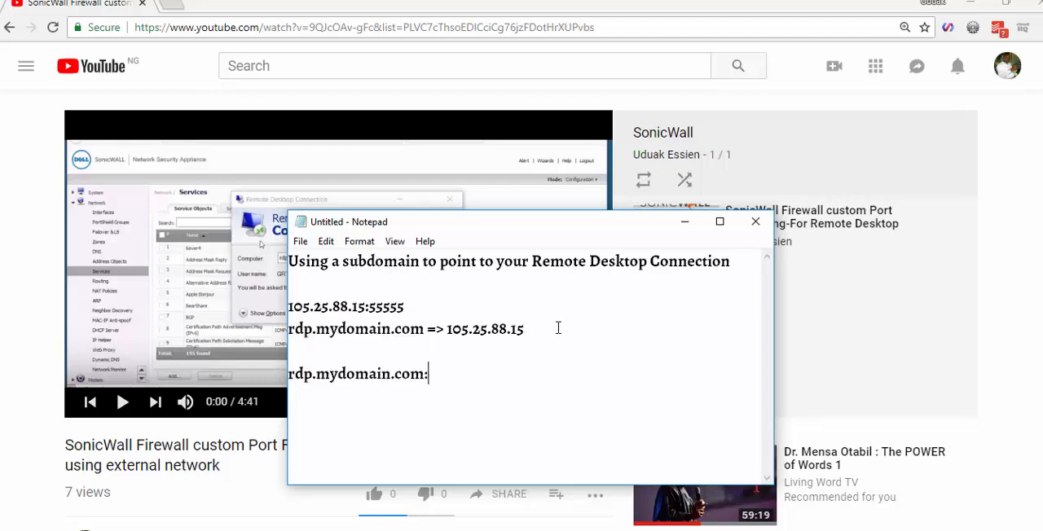
{"action": "type", "text": "5555"}
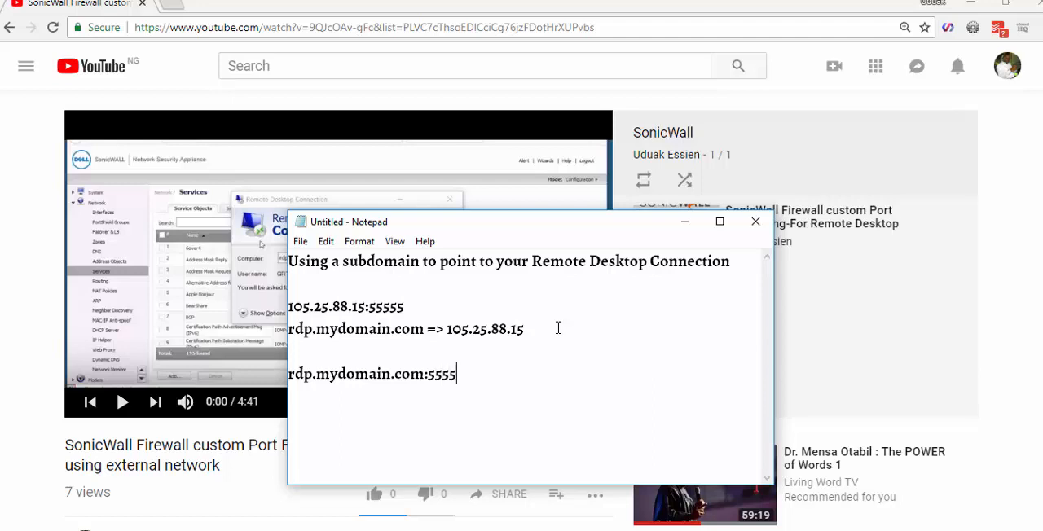
{"action": "type", "text": "5"}
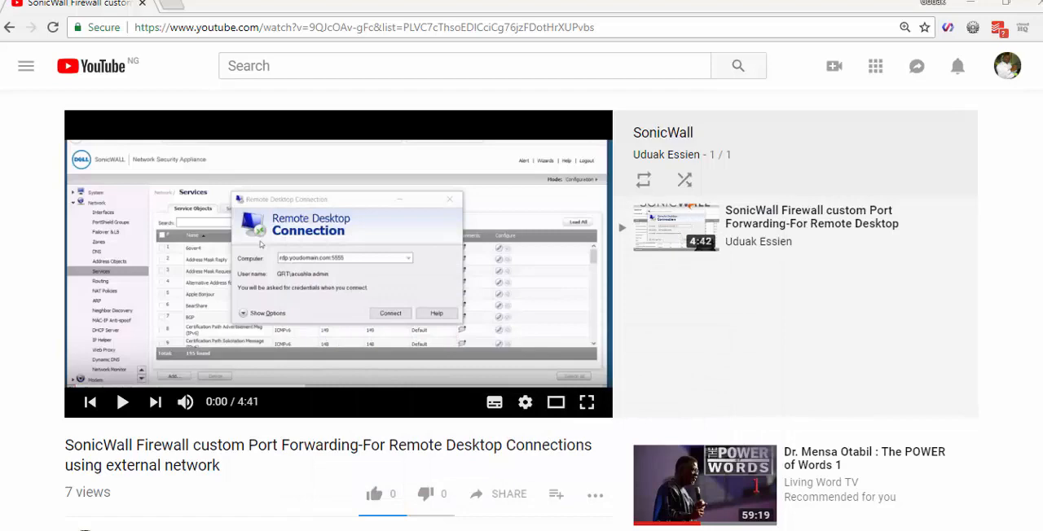
- Switch to the cPanel dashboard, find the Domains section and open Subdomains
{"action": "left_click", "coordinate": [483, 28]}
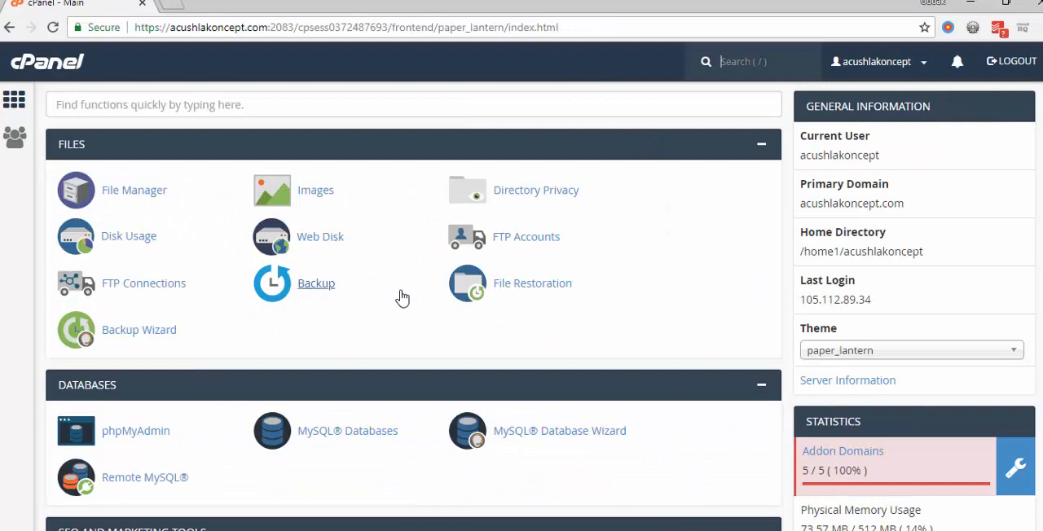
{"action": "mouse_move", "coordinate": [462, 322]}
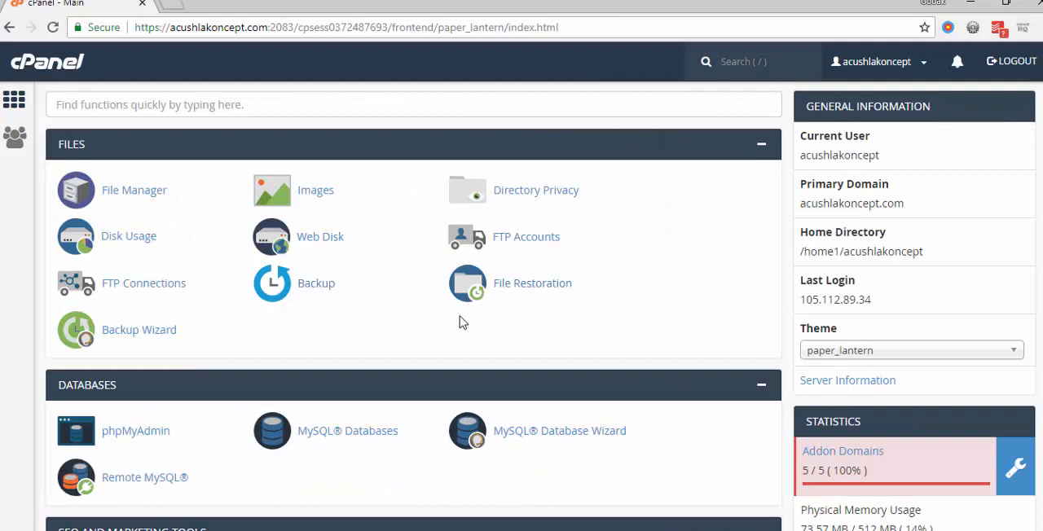
{"action": "mouse_move", "coordinate": [336, 320]}
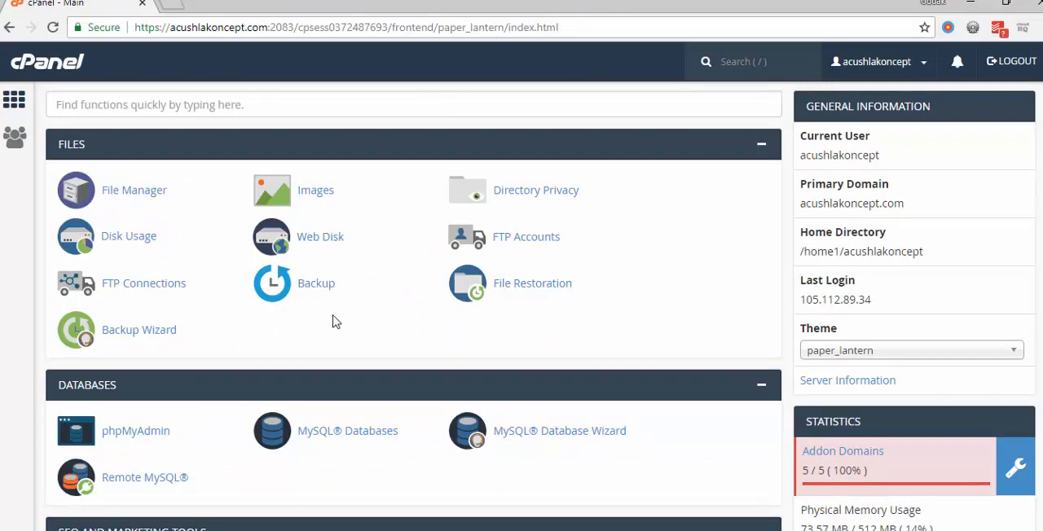
{"action": "scroll", "scroll_direction": "down", "scroll_amount": 3}
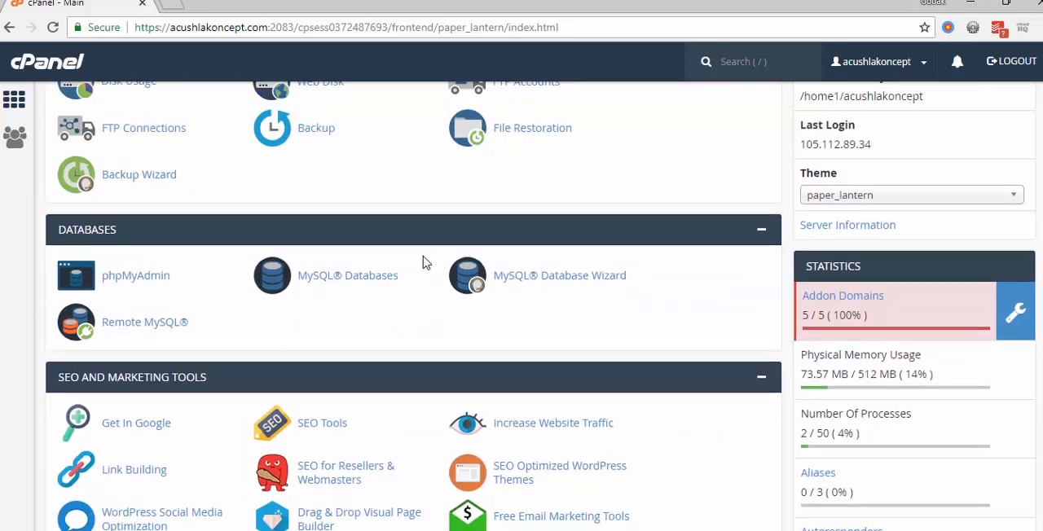
{"action": "scroll", "scroll_direction": "down", "scroll_amount": 3}
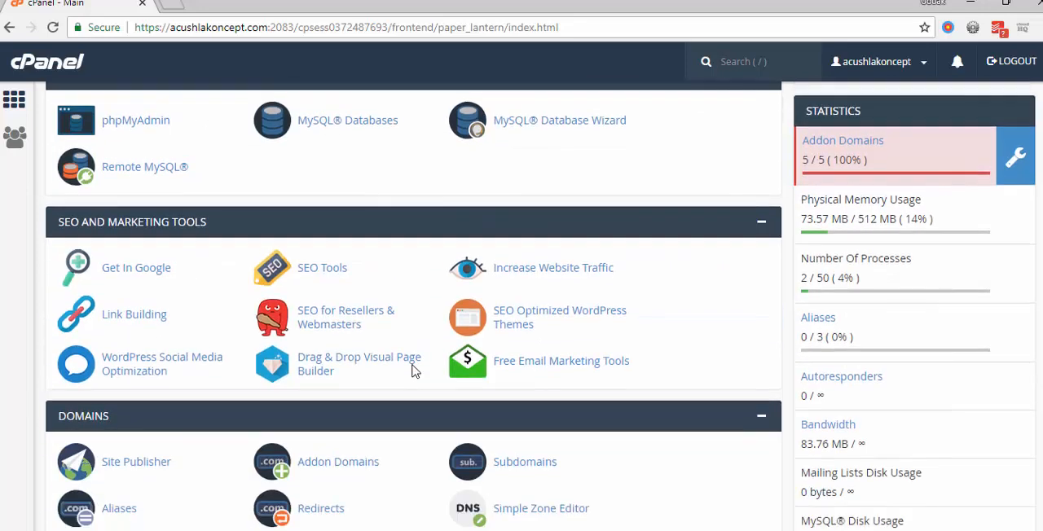
{"action": "scroll", "scroll_direction": "up", "scroll_amount": 3}
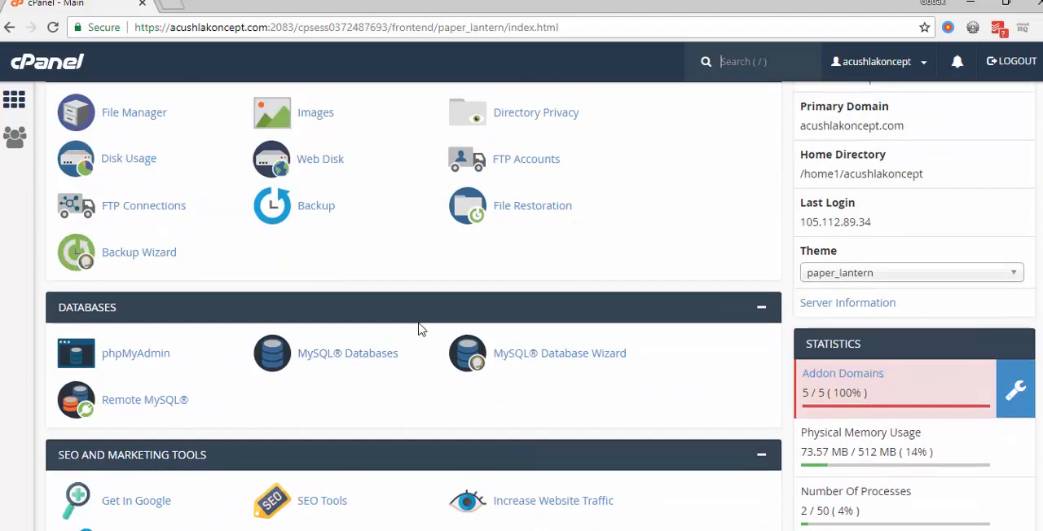
{"action": "scroll", "scroll_direction": "up", "scroll_amount": 3}
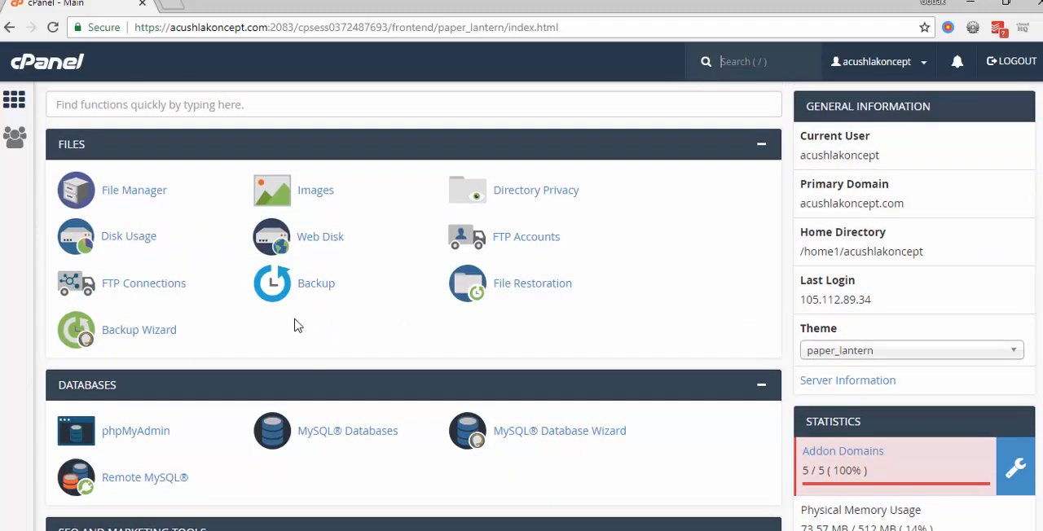
{"action": "scroll", "scroll_direction": "down", "scroll_amount": 3}
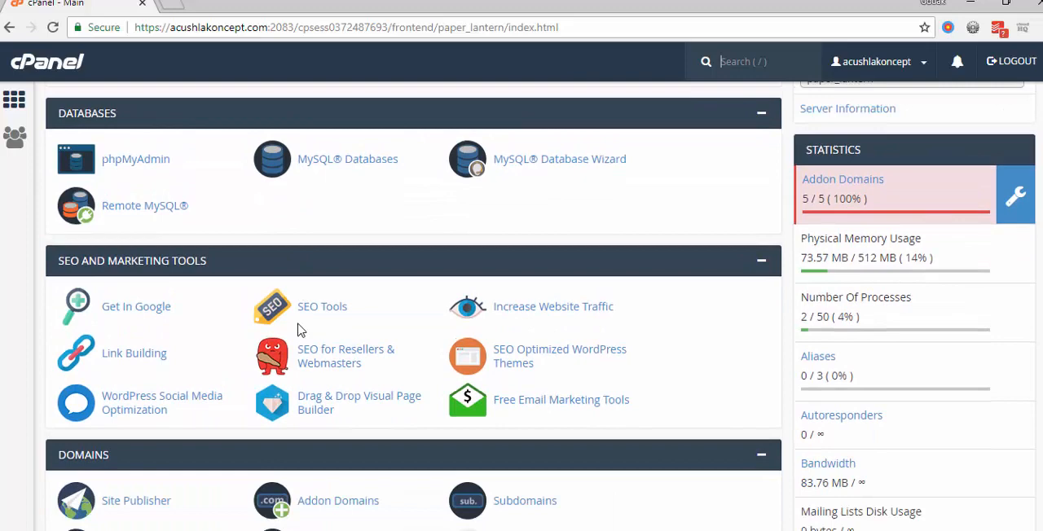
{"action": "scroll", "scroll_direction": "down", "scroll_amount": 3}
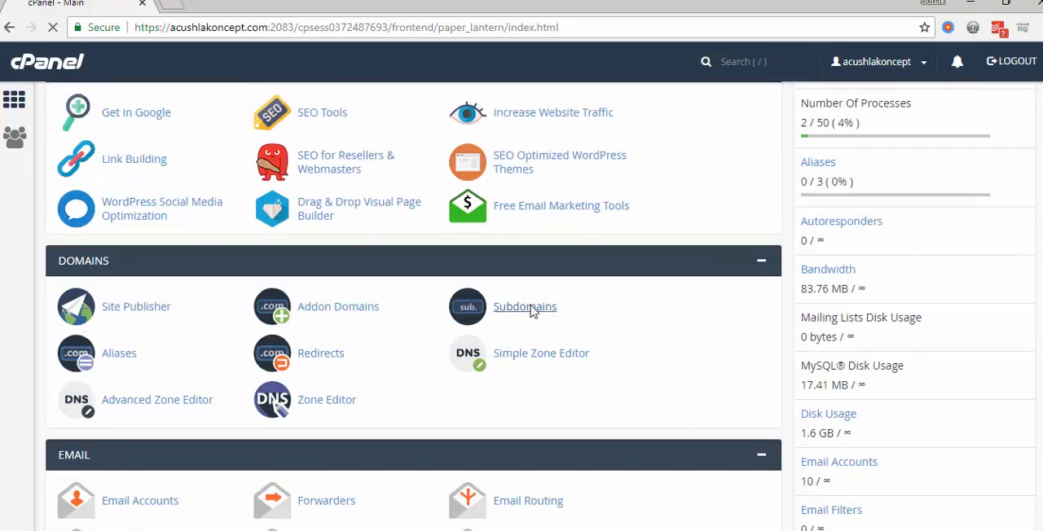
{"action": "left_click", "coordinate": [525, 307]}
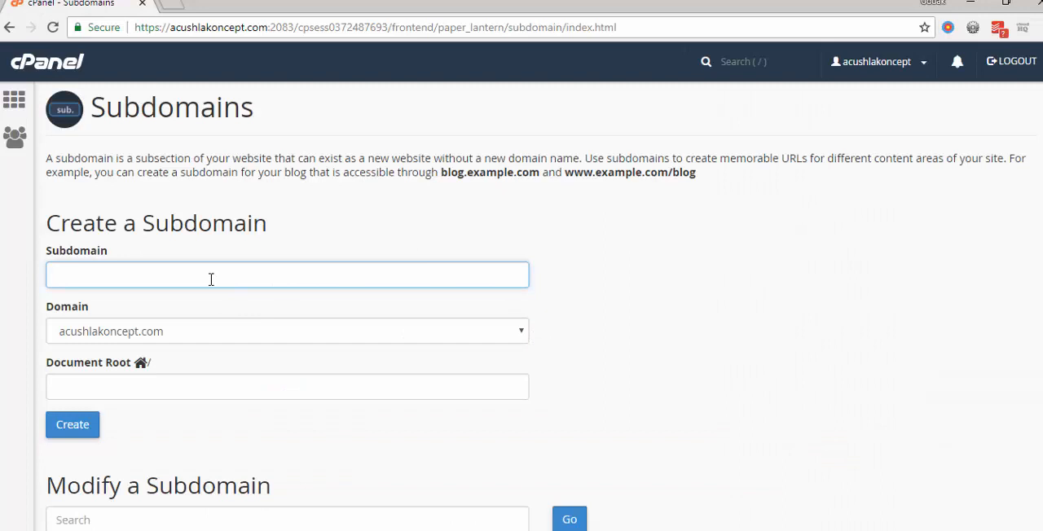
- Create subdomain 'rdp' under acushlakoncept.com and return to cPanel home
{"action": "type", "text": "rdp"}
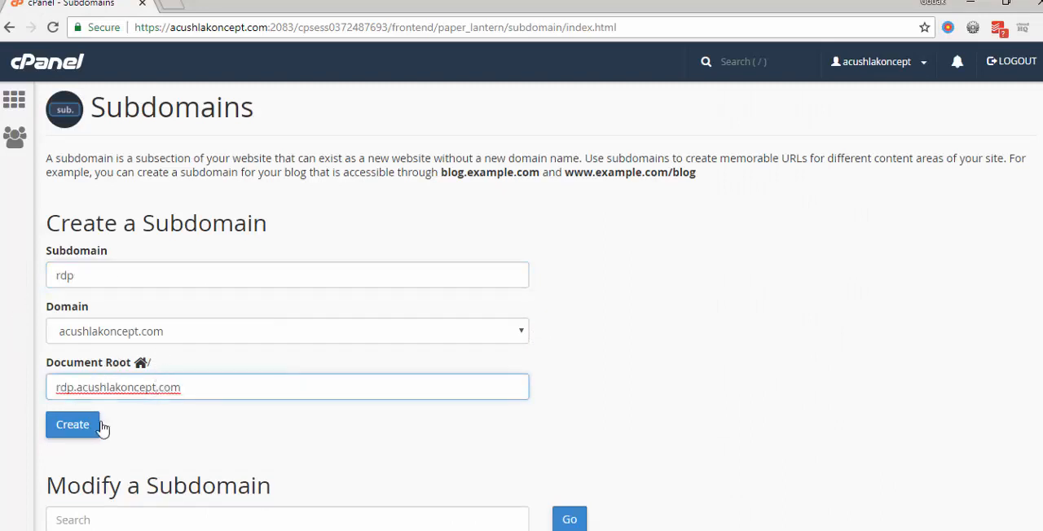
{"action": "left_click", "coordinate": [72, 424]}
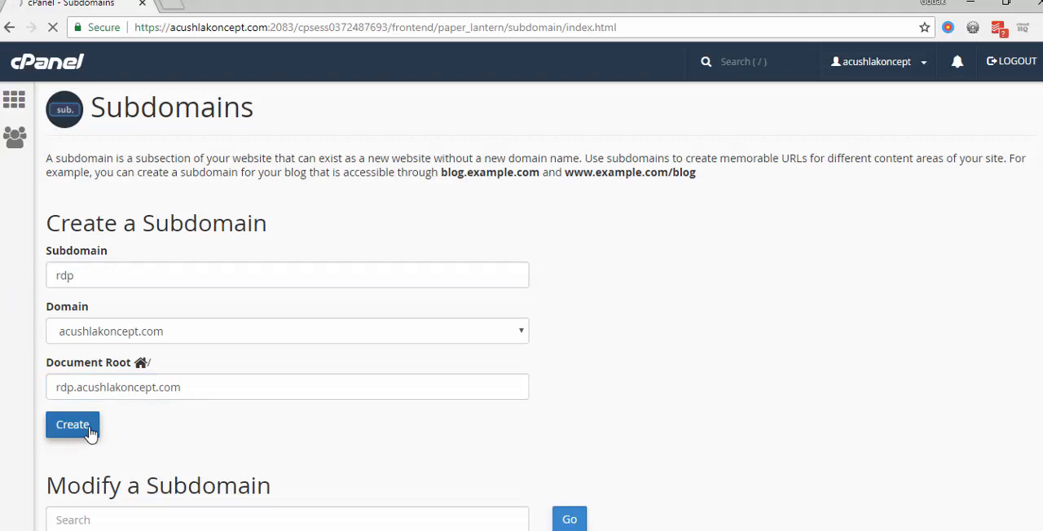
{"action": "left_click", "coordinate": [73, 425]}
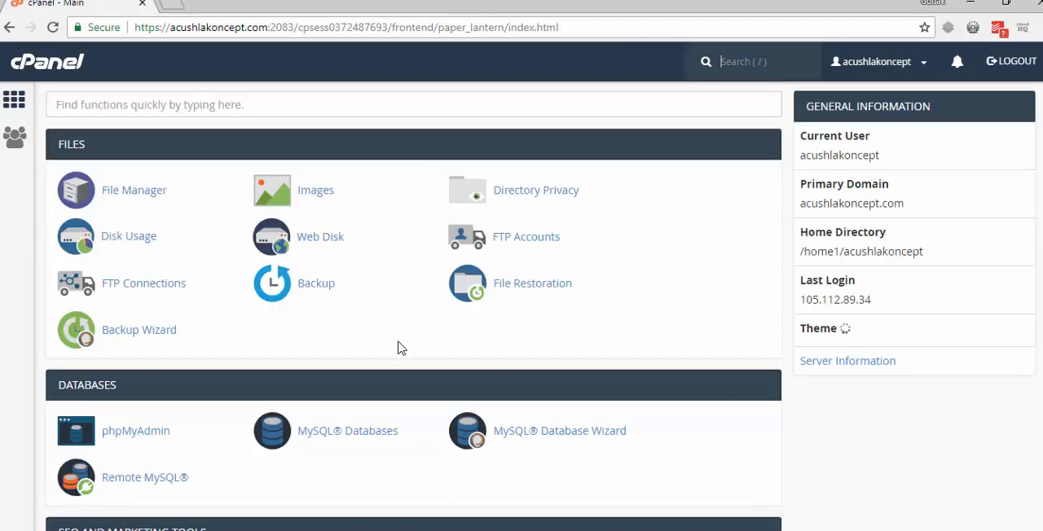
- Open the Zone Editor from the Domains section of cPanel home
{"action": "scroll", "scroll_direction": "down", "scroll_amount": 3}
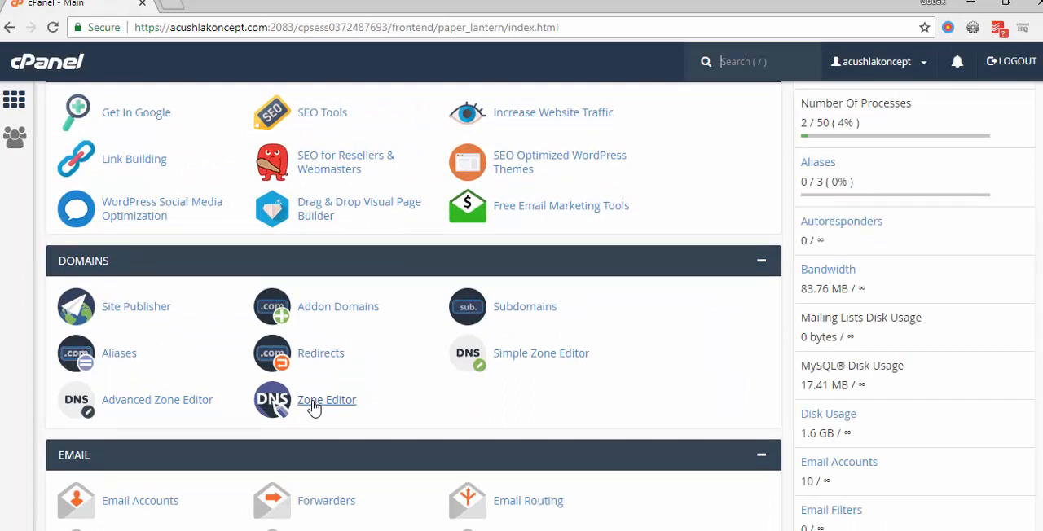
{"action": "left_click", "coordinate": [326, 400]}
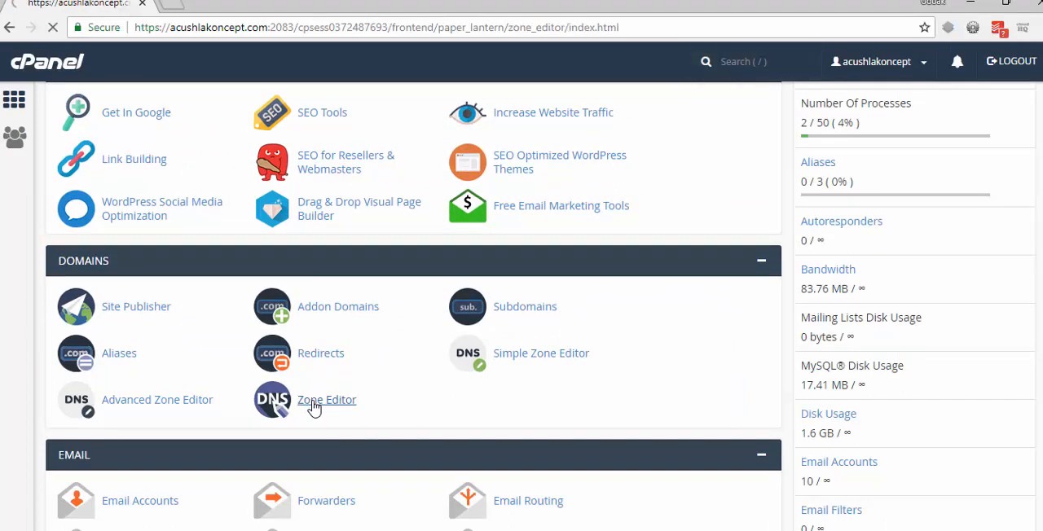
{"action": "left_click", "coordinate": [327, 399]}
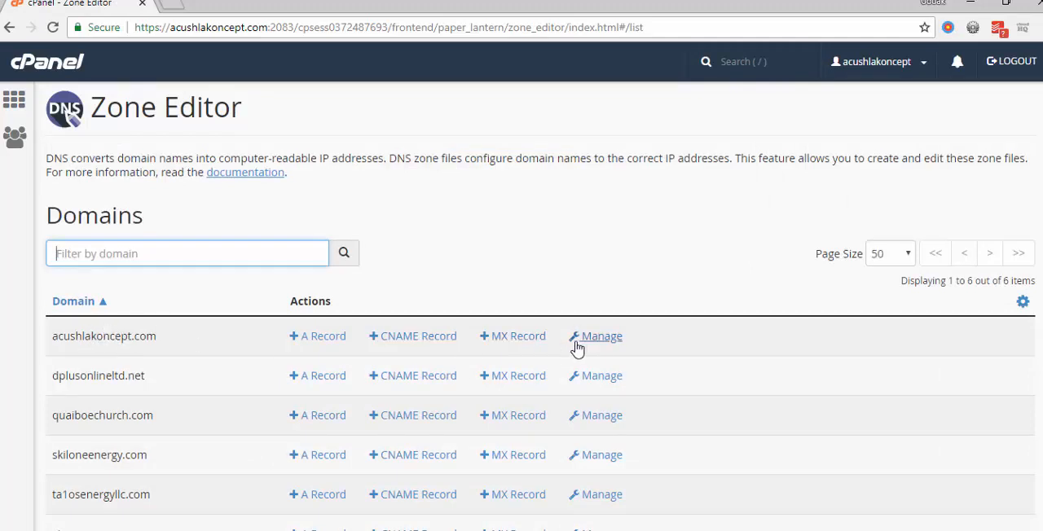
- Manage acushlakoncept.com, show only A records, and filter names by 'rdp'
{"action": "left_click", "coordinate": [601, 336]}
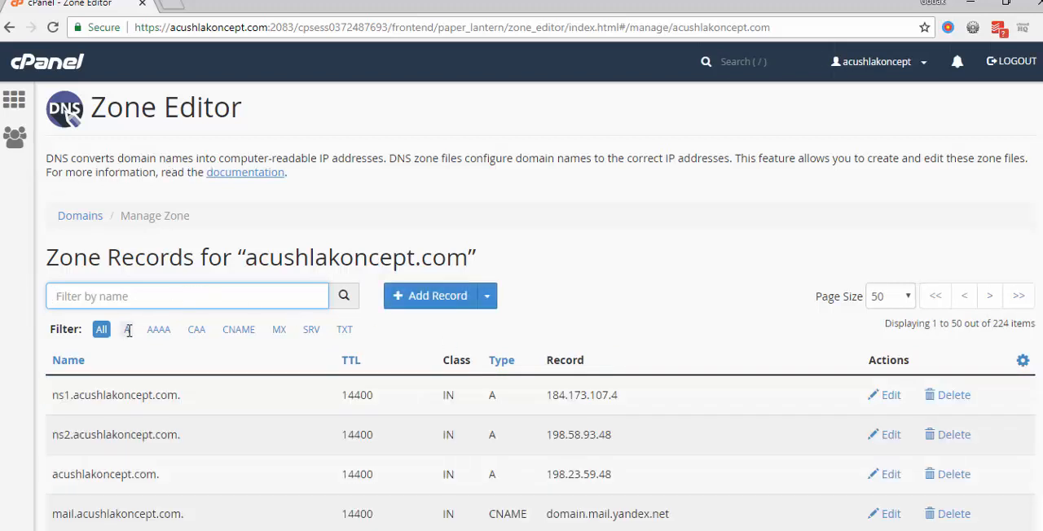
{"action": "left_click", "coordinate": [126, 329]}
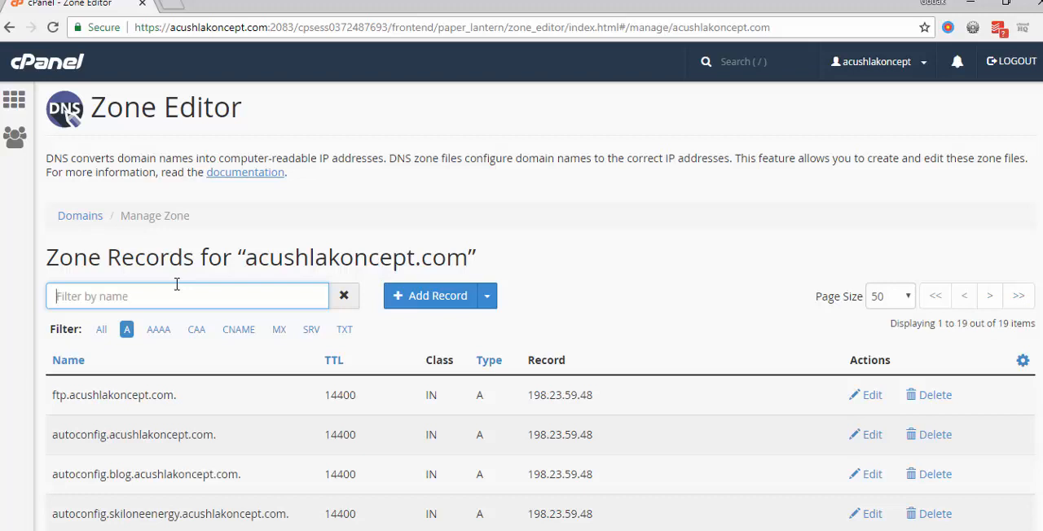
{"action": "type", "text": "rdp"}
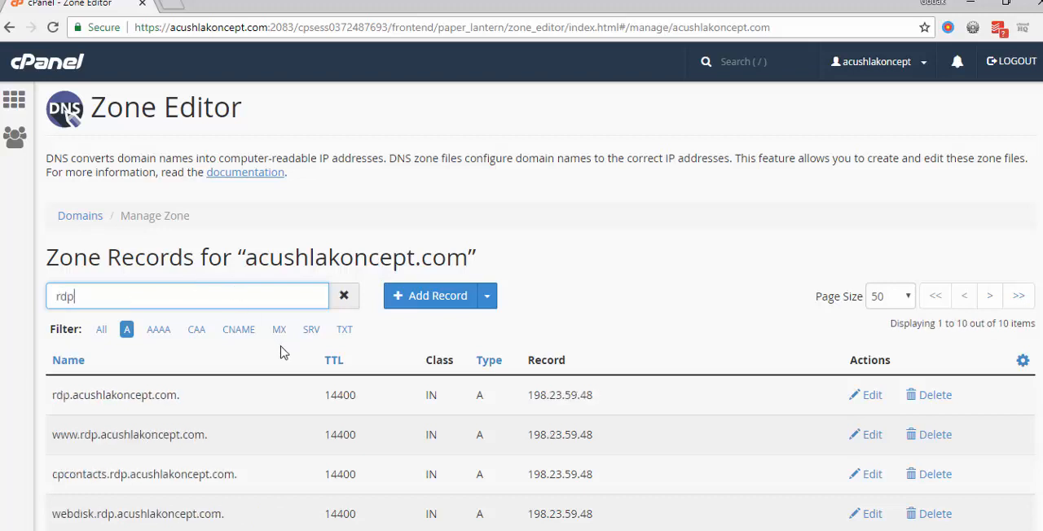
{"action": "mouse_move", "coordinate": [51, 400]}
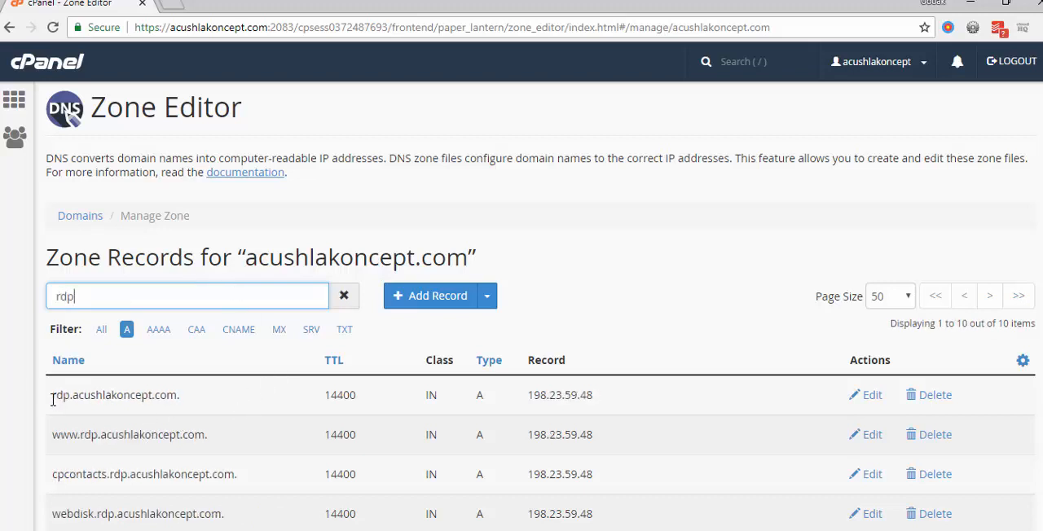
{"action": "left_click_drag", "start_coordinate": [53, 395], "coordinate": [227, 436]}
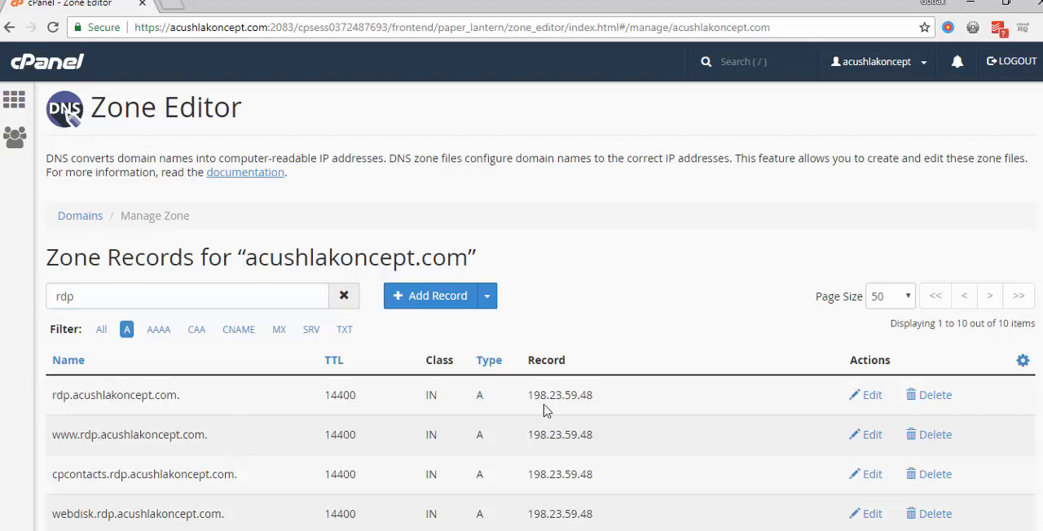
{"action": "mouse_move", "coordinate": [871, 395]}
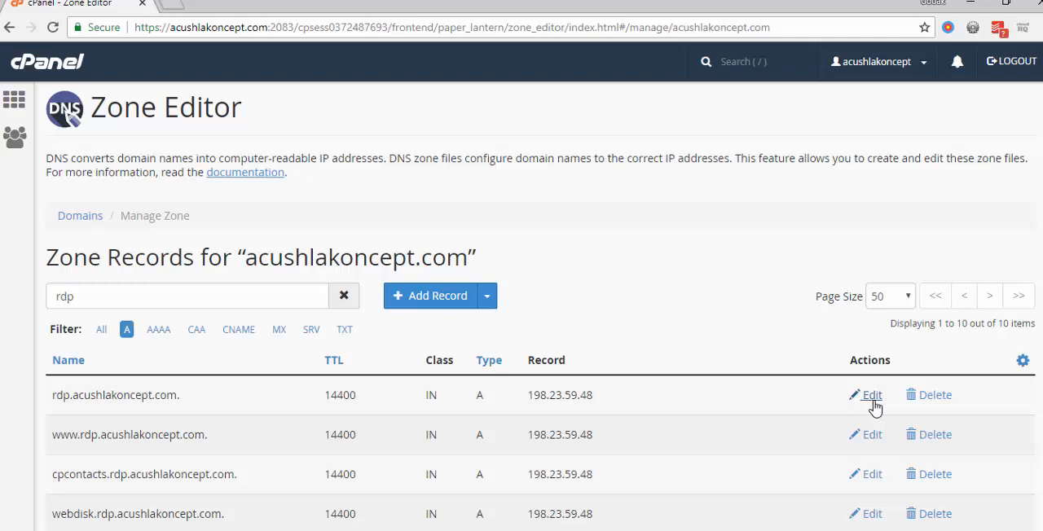
{"action": "left_click", "coordinate": [872, 395]}
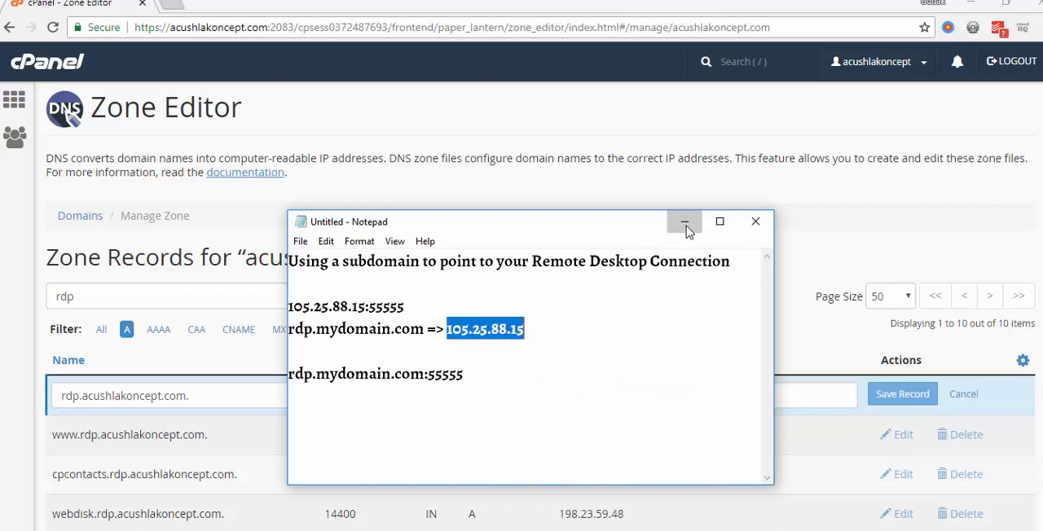
{"action": "left_click", "coordinate": [684, 222]}
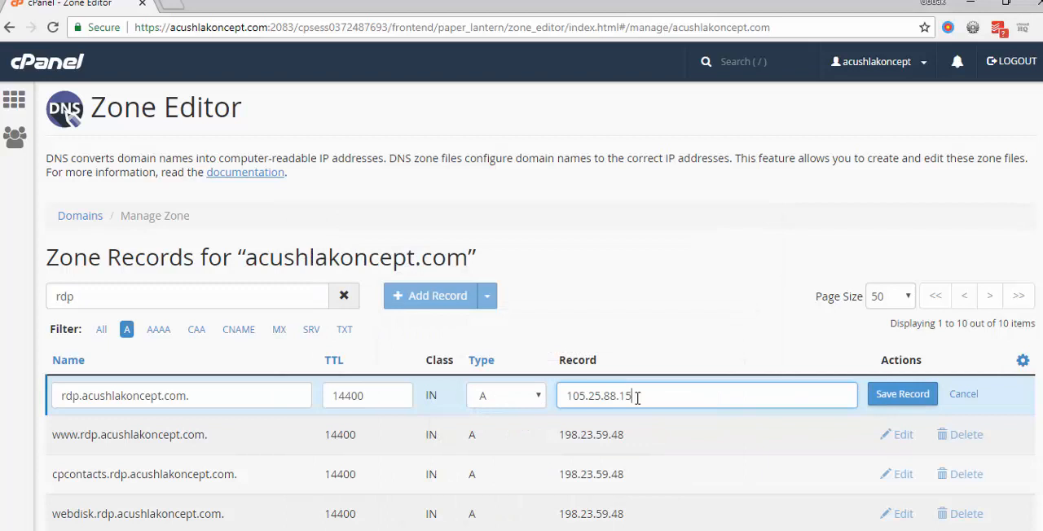
{"action": "left_click", "coordinate": [902, 394]}
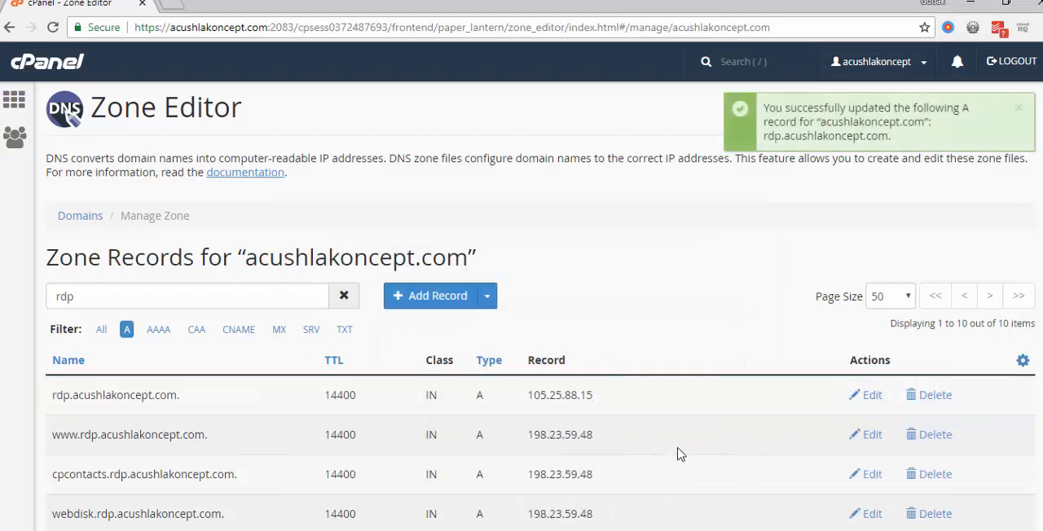
{"action": "left_click", "coordinate": [871, 435]}
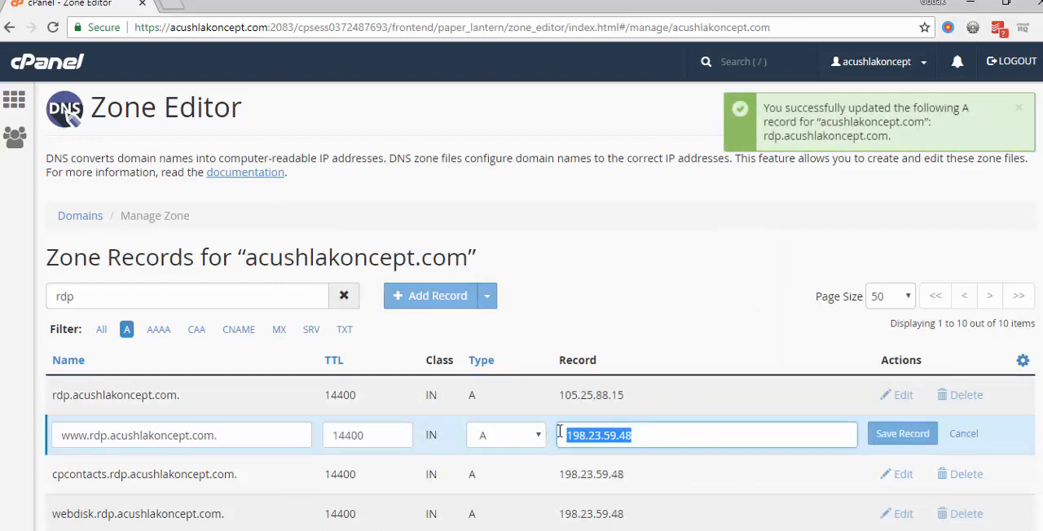
{"action": "left_click", "coordinate": [903, 433]}
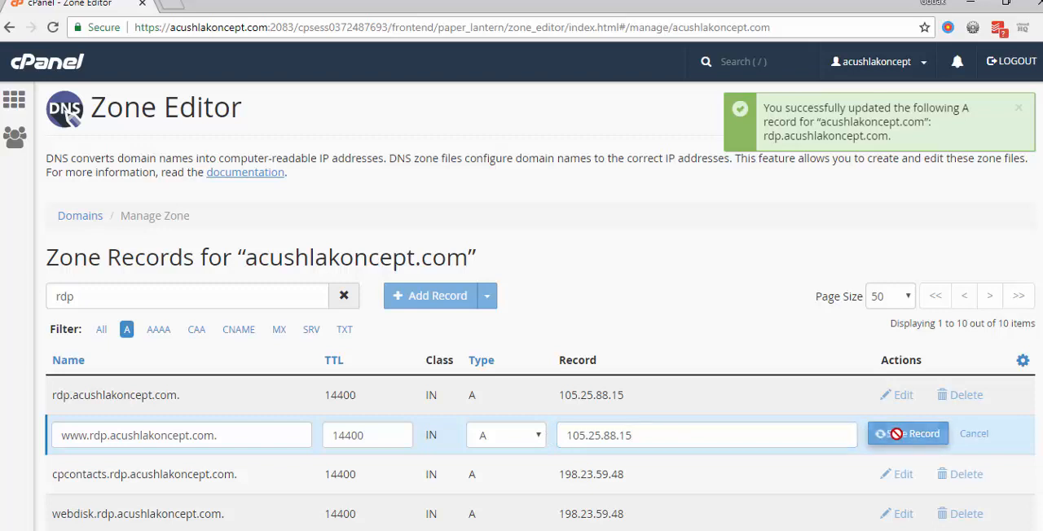
{"action": "left_click", "coordinate": [908, 434]}
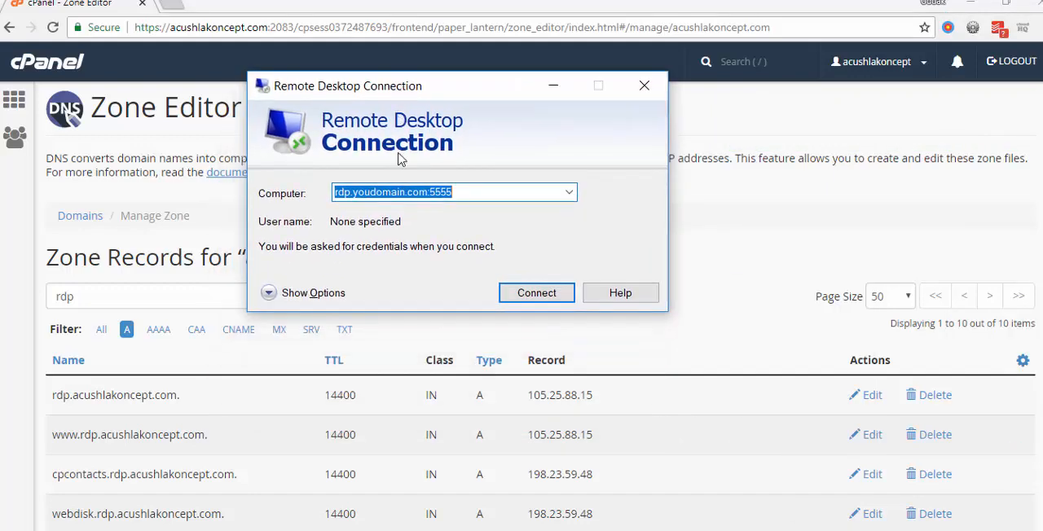
- Set the computer to rdp.acushlakoncept.com:5555, replacing 'youdomain', and expand Show Options
{"action": "left_click", "coordinate": [355, 191]}
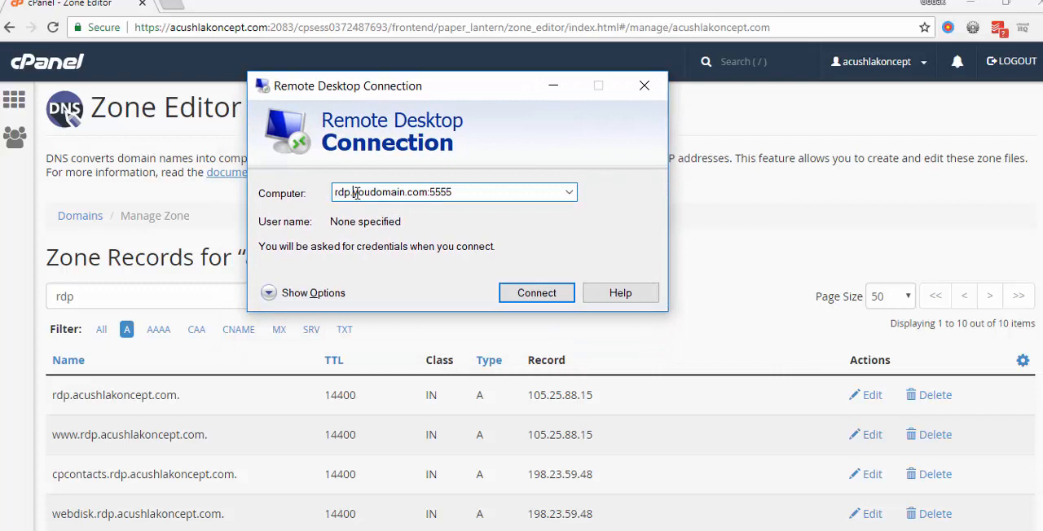
{"action": "double_click", "coordinate": [378, 191]}
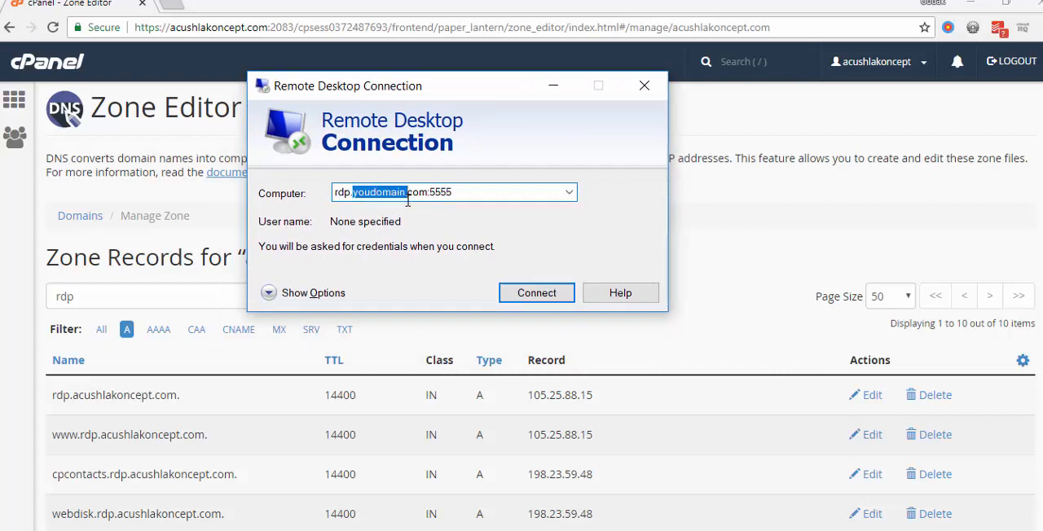
{"action": "type", "text": "acushlakoncept"}
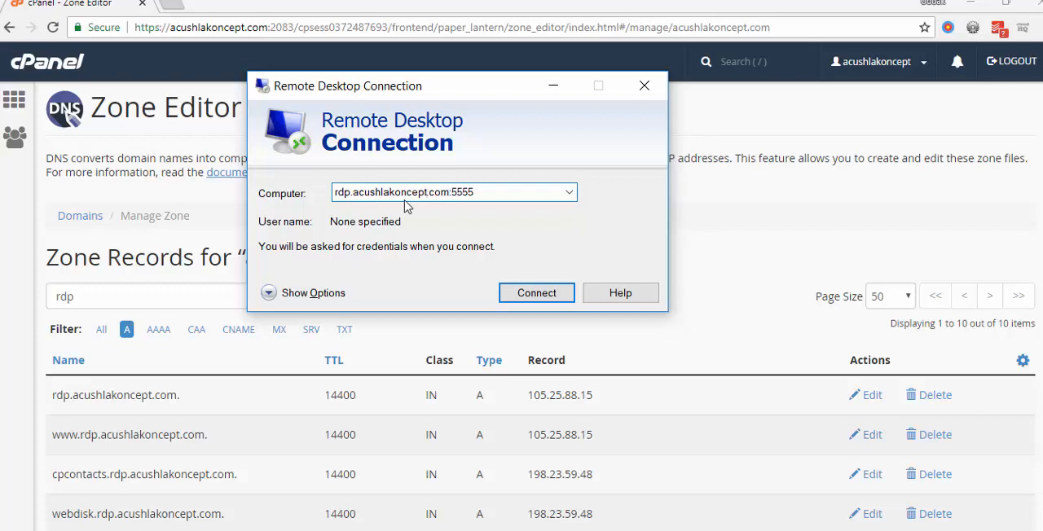
{"action": "mouse_move", "coordinate": [452, 246]}
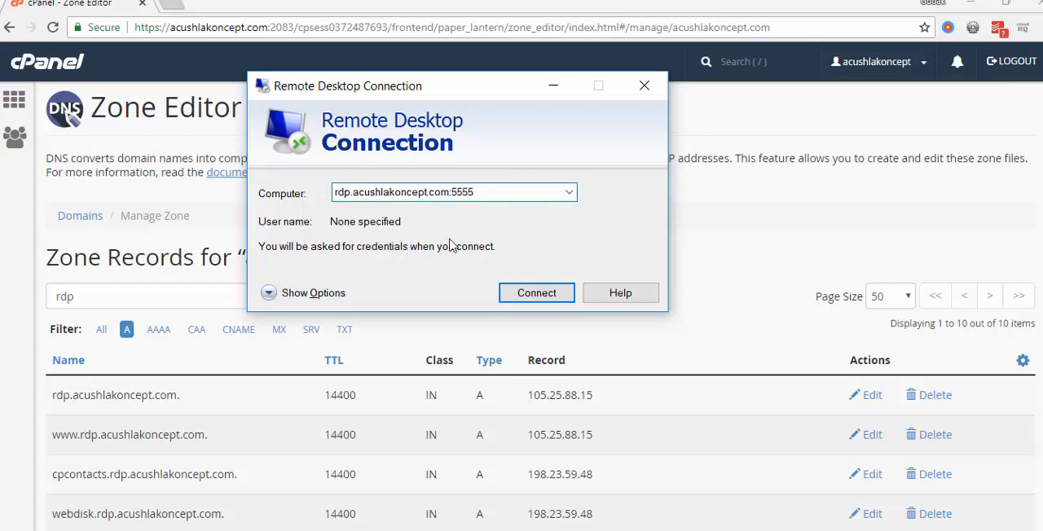
{"action": "mouse_move", "coordinate": [417, 208]}
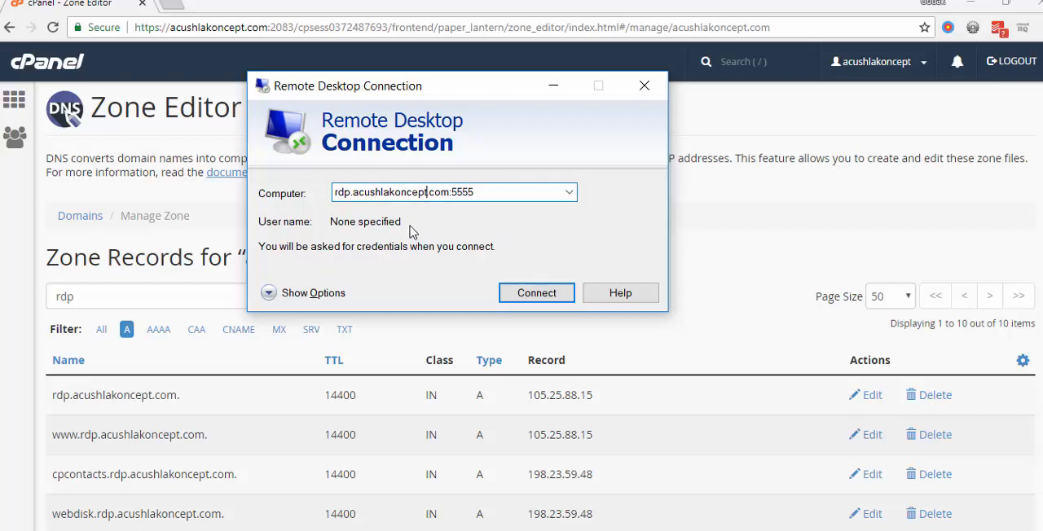
{"action": "left_click", "coordinate": [313, 293]}
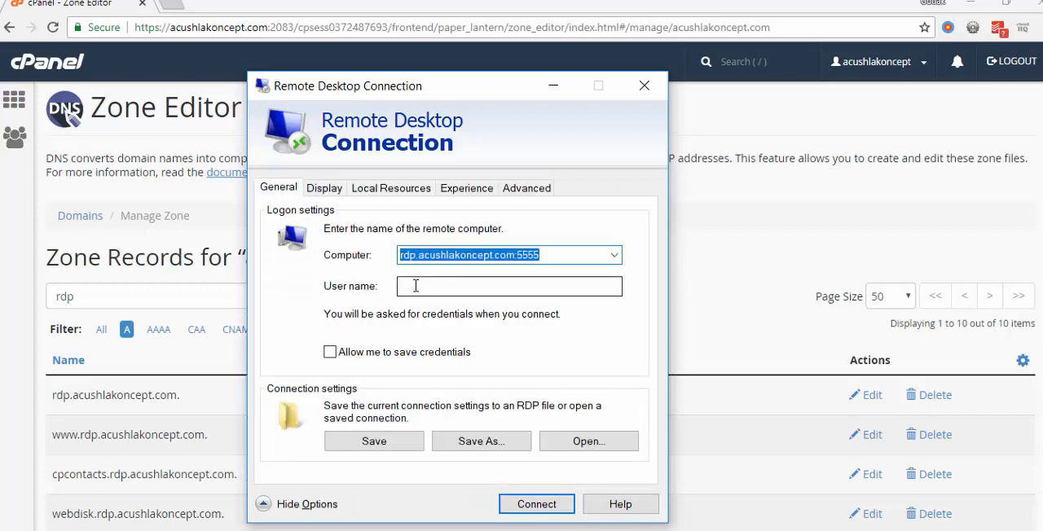
- Enter the domain-qualified user name 'acushla\user' for the remote login
{"action": "left_click", "coordinate": [509, 286]}
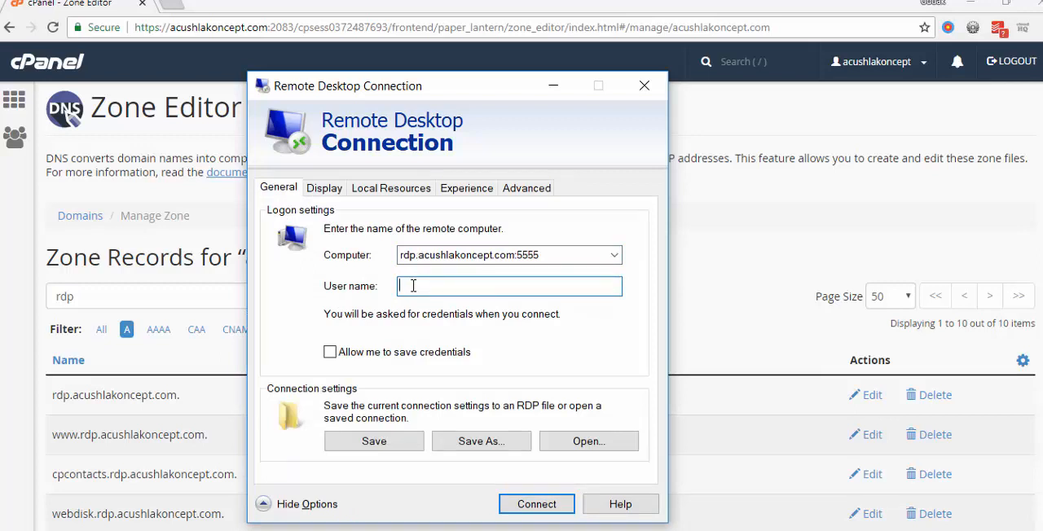
{"action": "type", "text": "gr"}
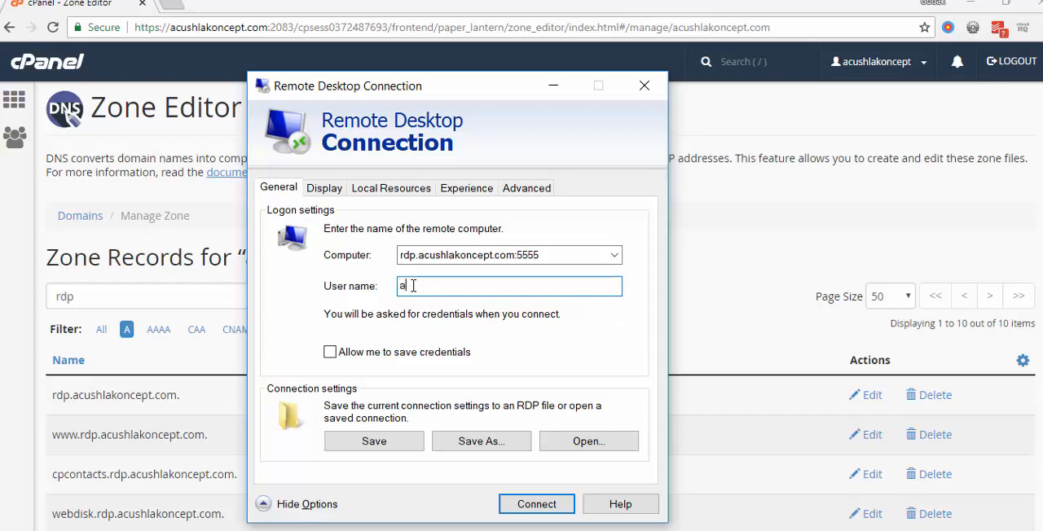
{"action": "type", "text": "cushla"}
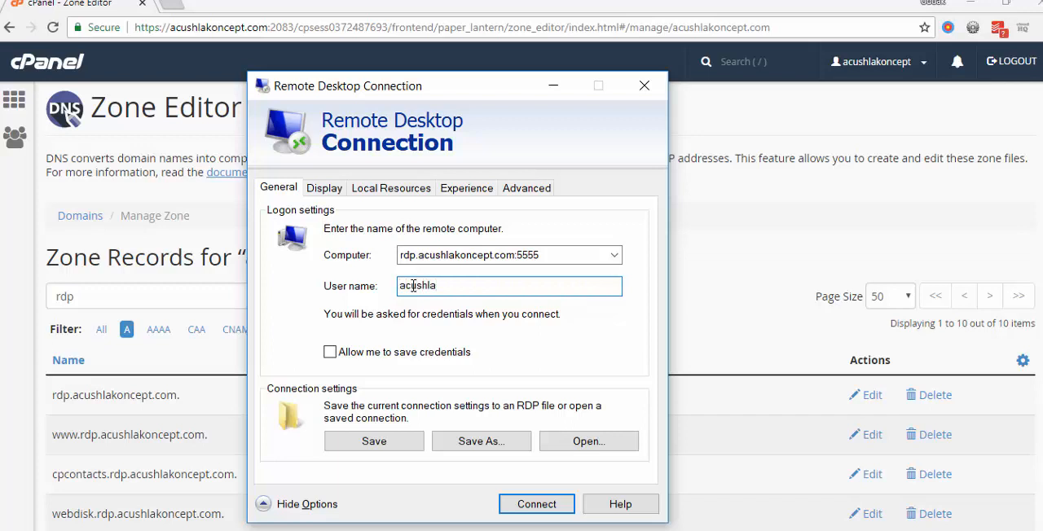
{"action": "type", "text": "\\"}
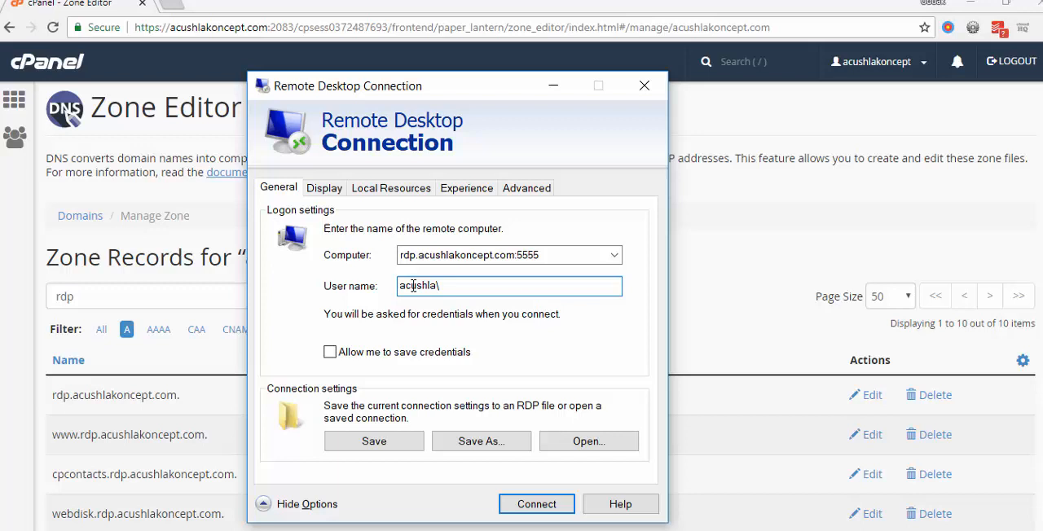
{"action": "type", "text": "user"}
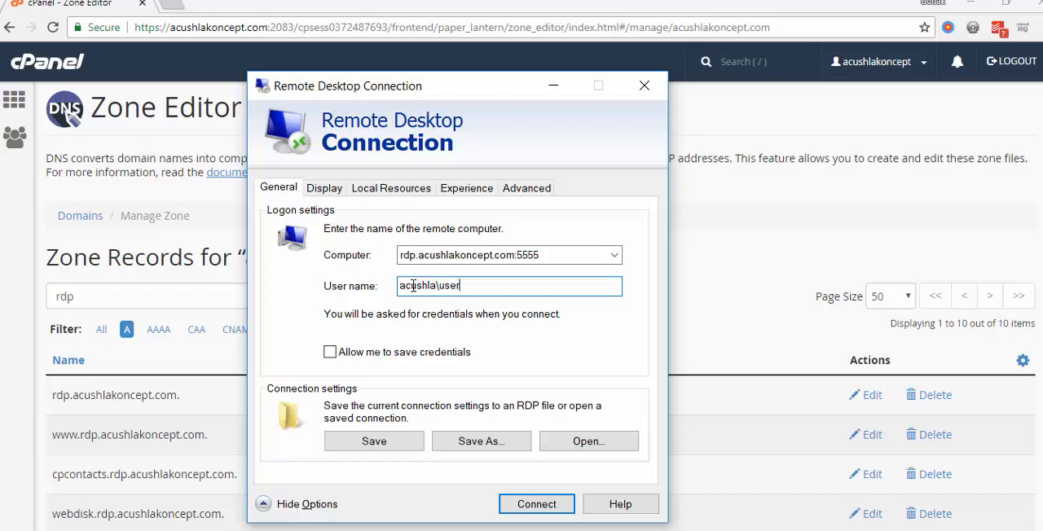